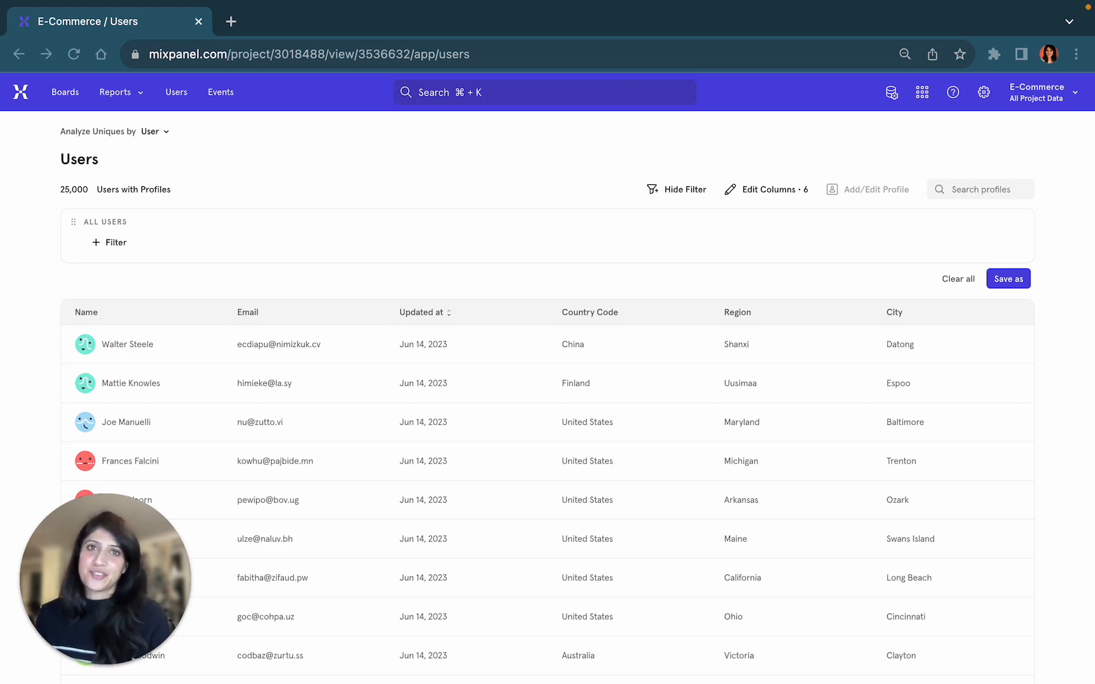
mouse_move(489, 567)
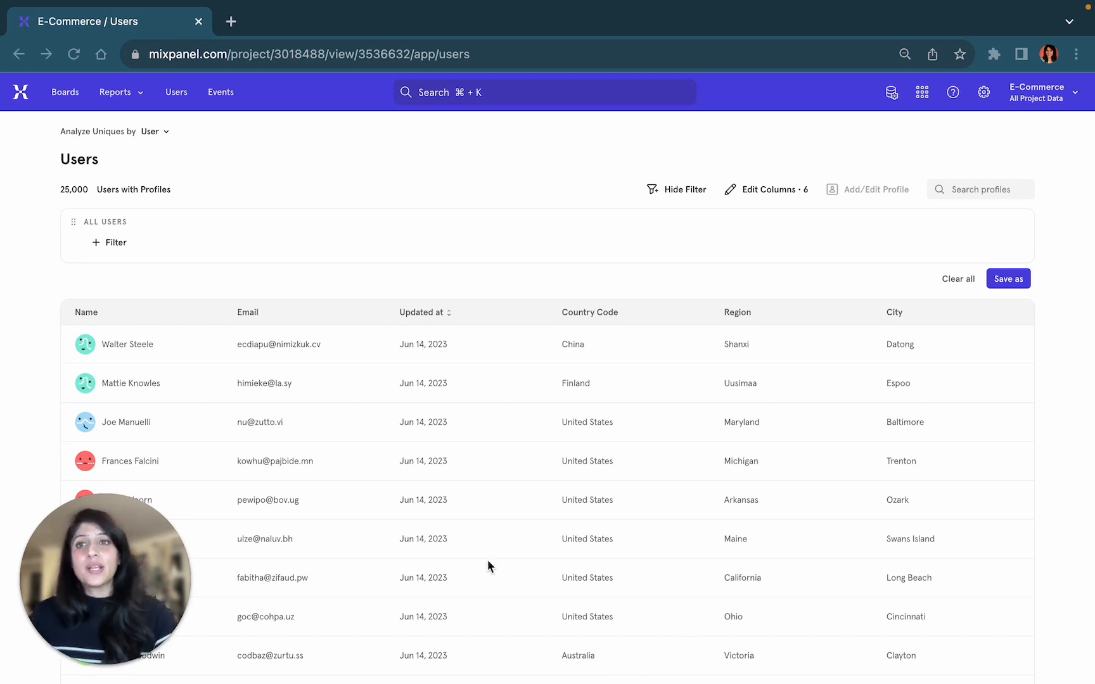
mouse_move(605, 251)
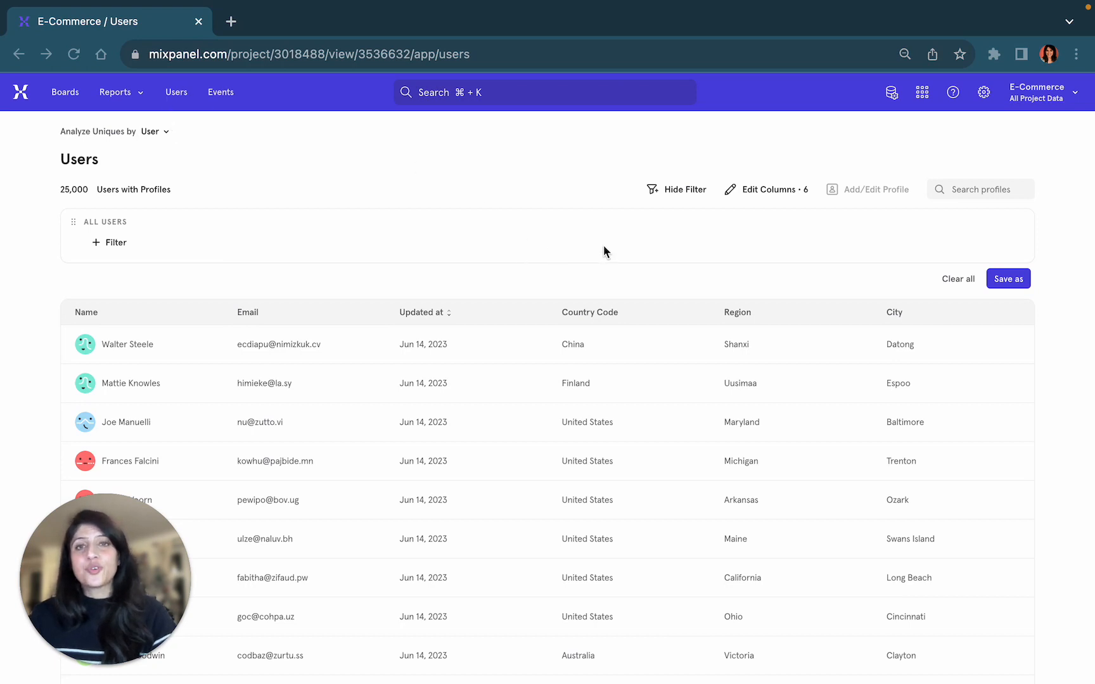
mouse_move(713, 561)
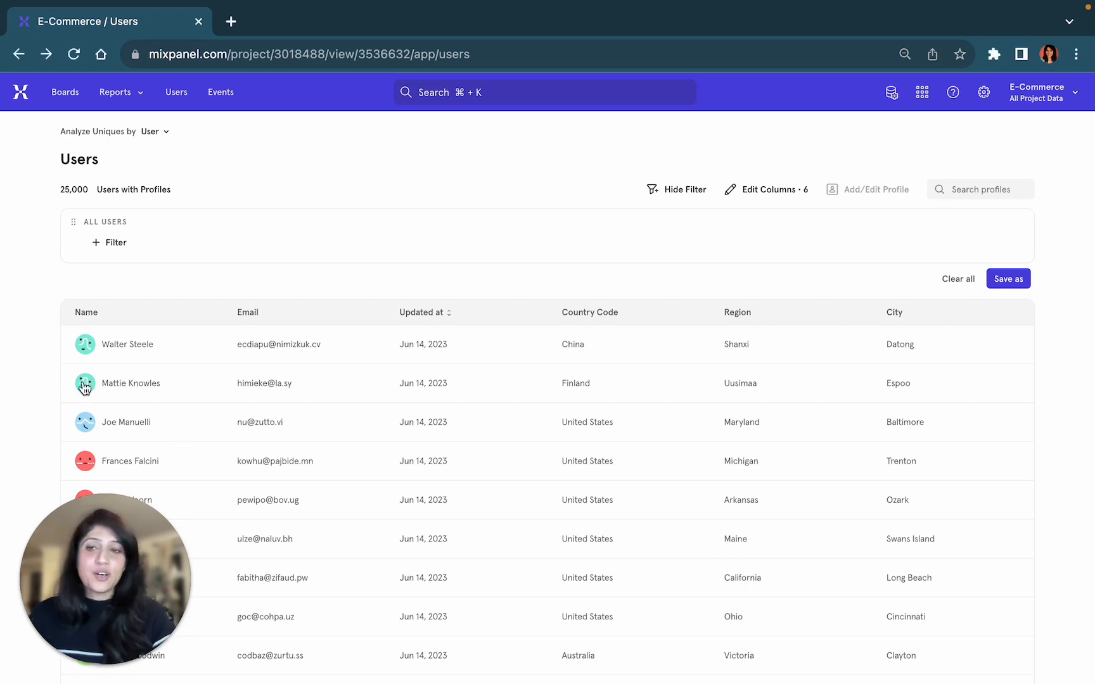
- Open the Espoo, Finland user's profile and browse their activity feed and properties
click(131, 384)
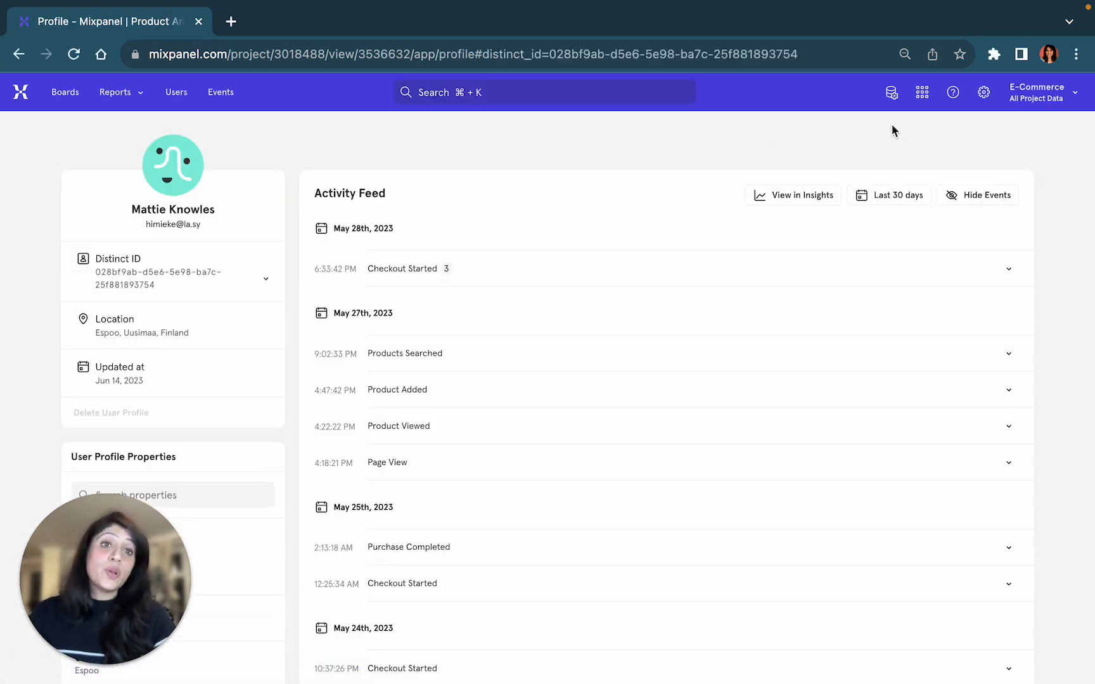
mouse_move(836, 145)
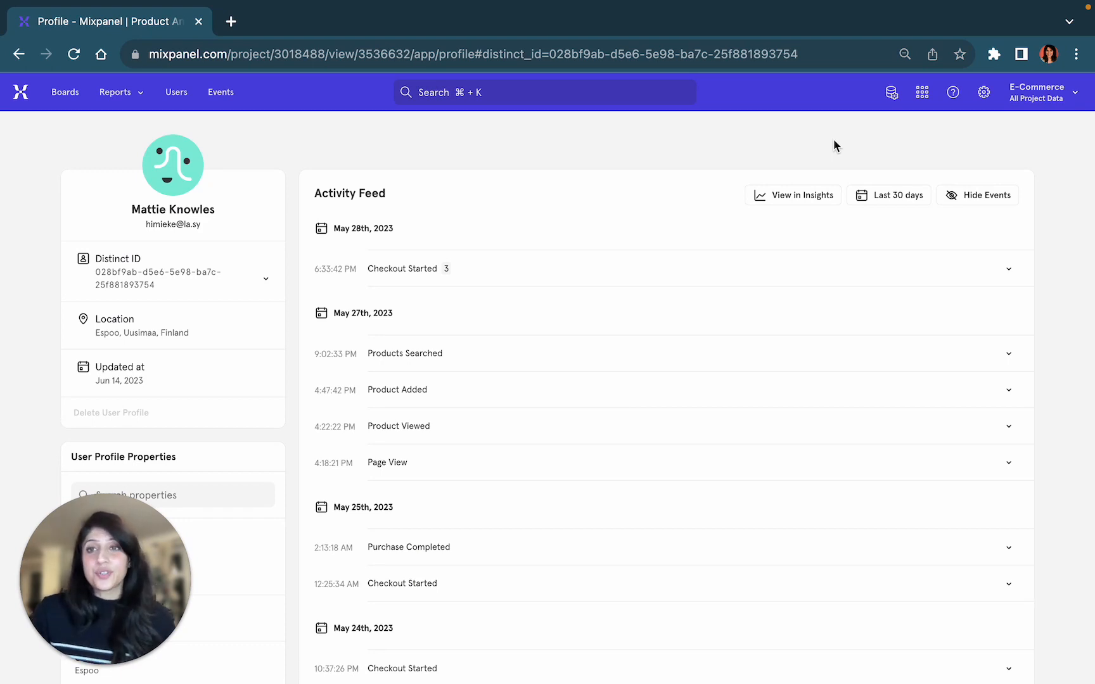
mouse_move(684, 433)
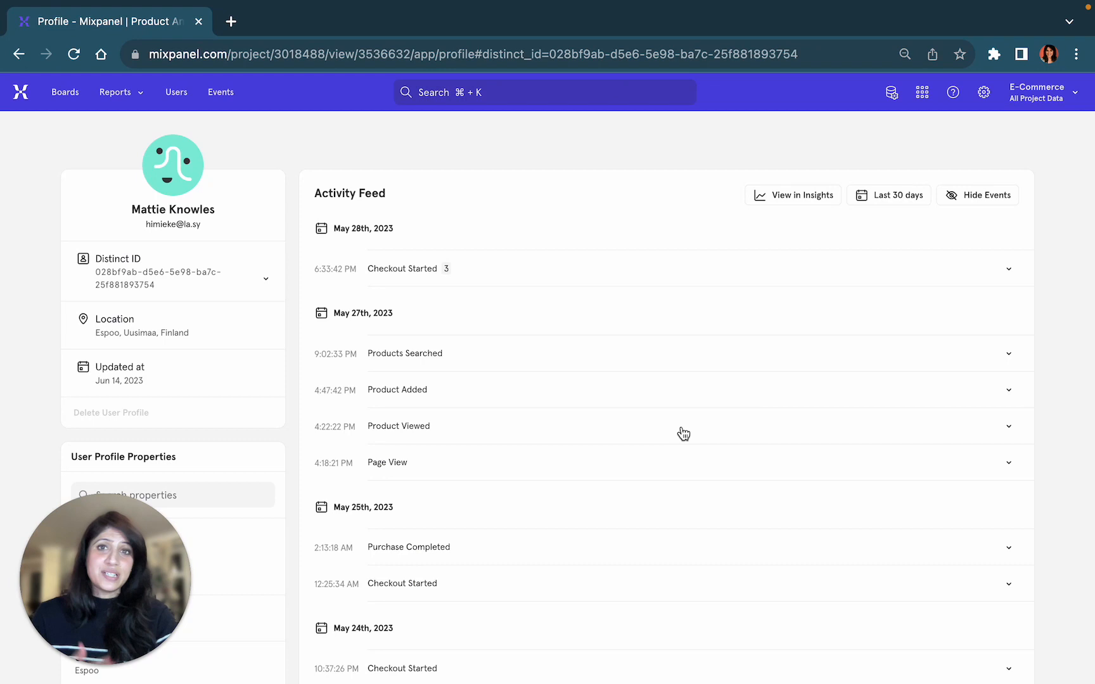
scroll(down, 3)
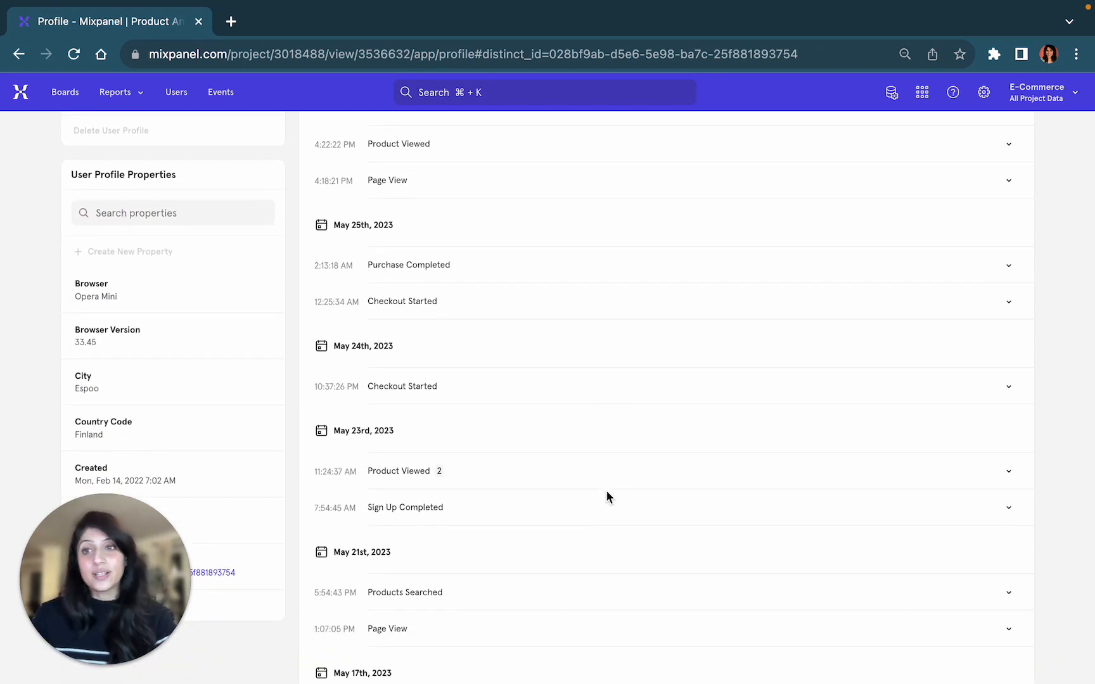
mouse_move(130, 323)
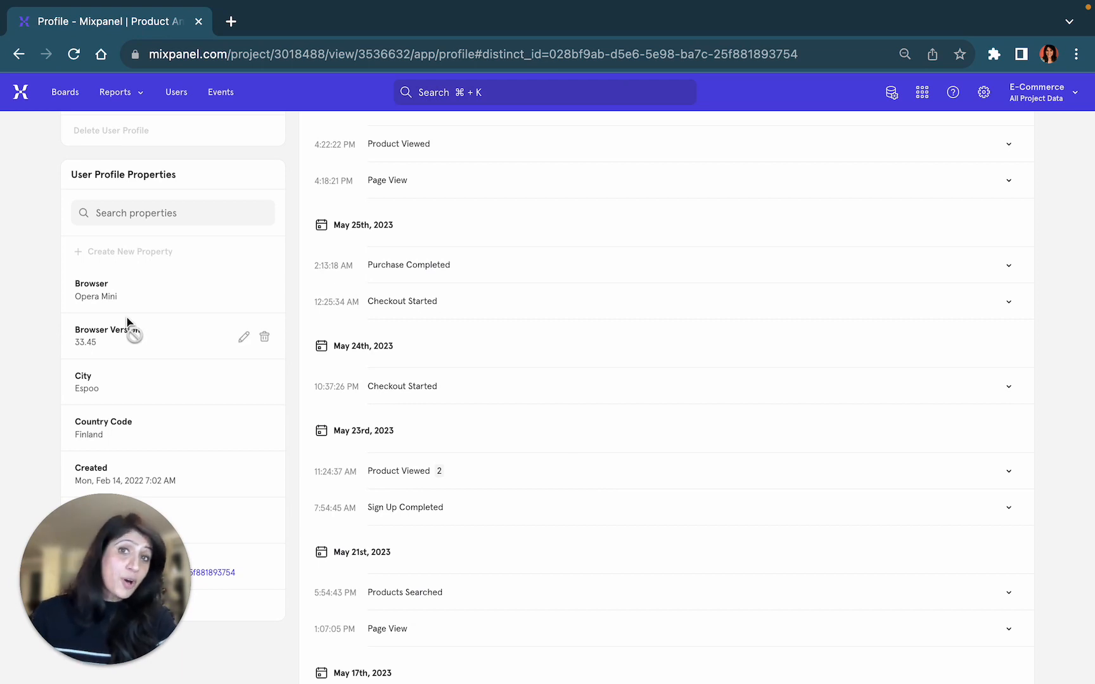
mouse_move(524, 361)
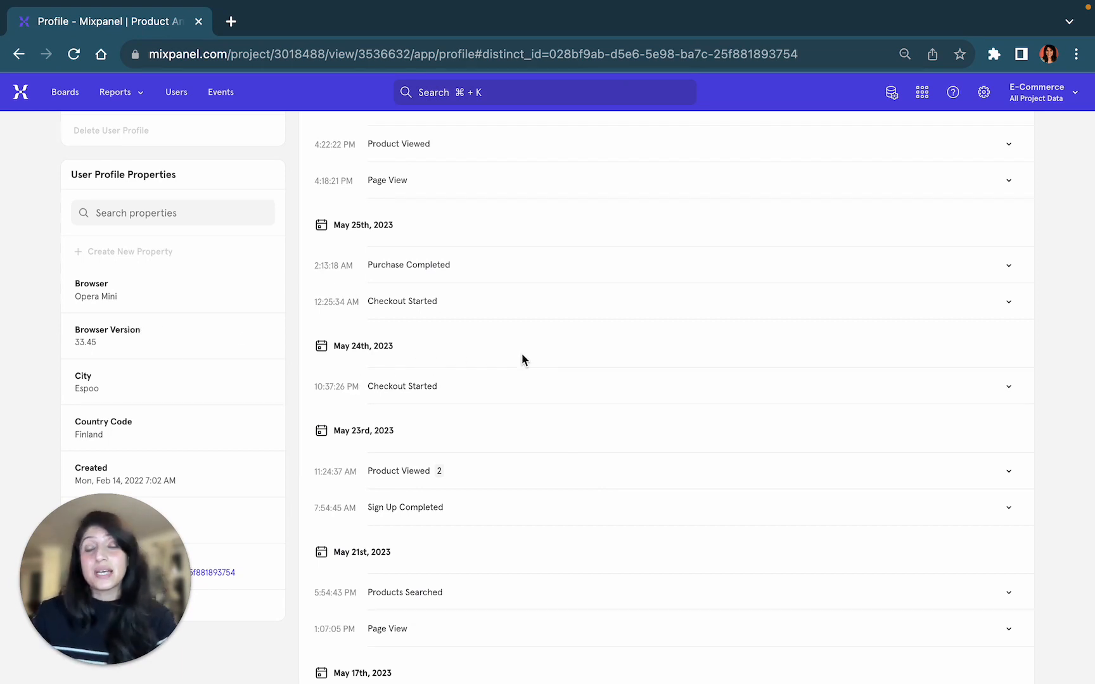
scroll(up, 3)
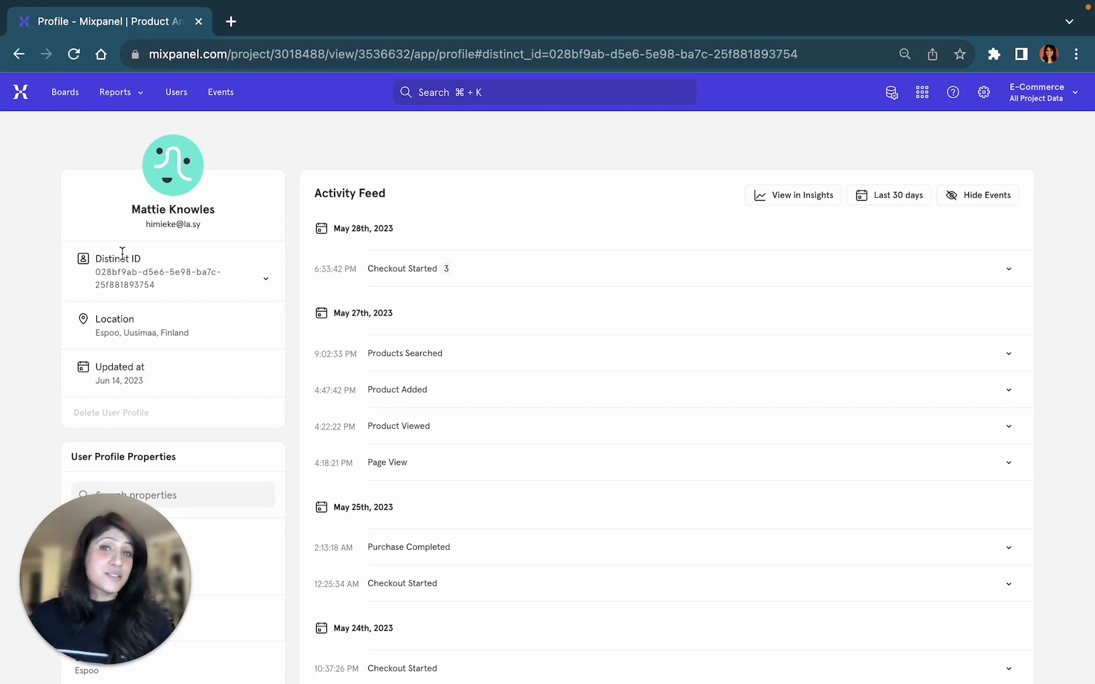
mouse_move(81, 260)
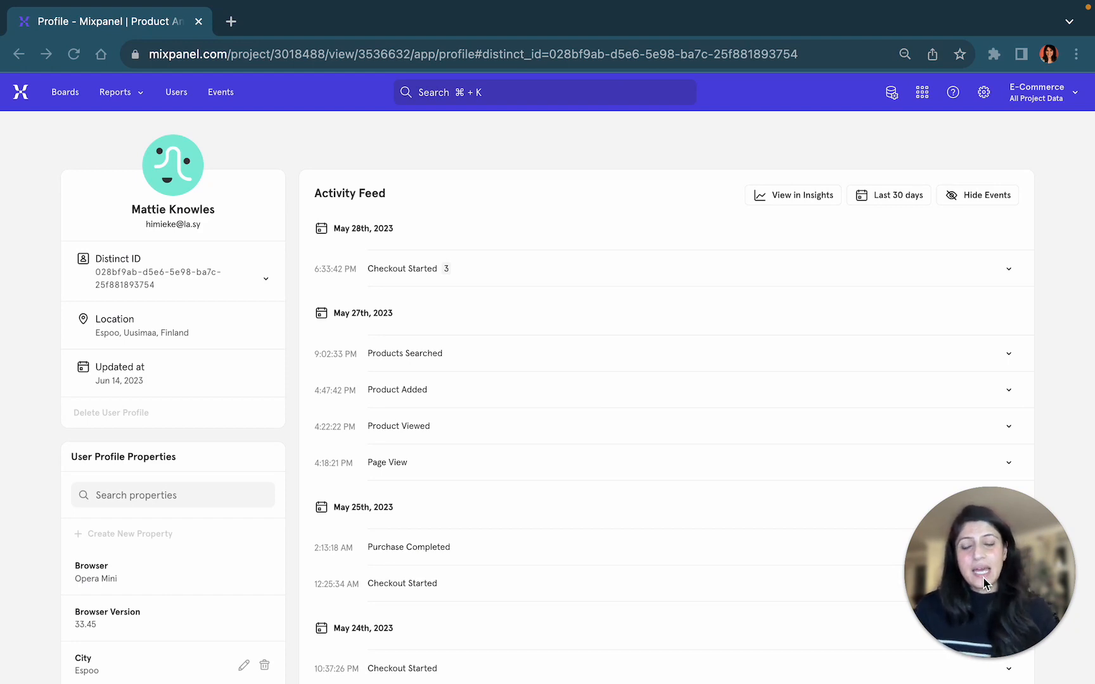
scroll(down, 3)
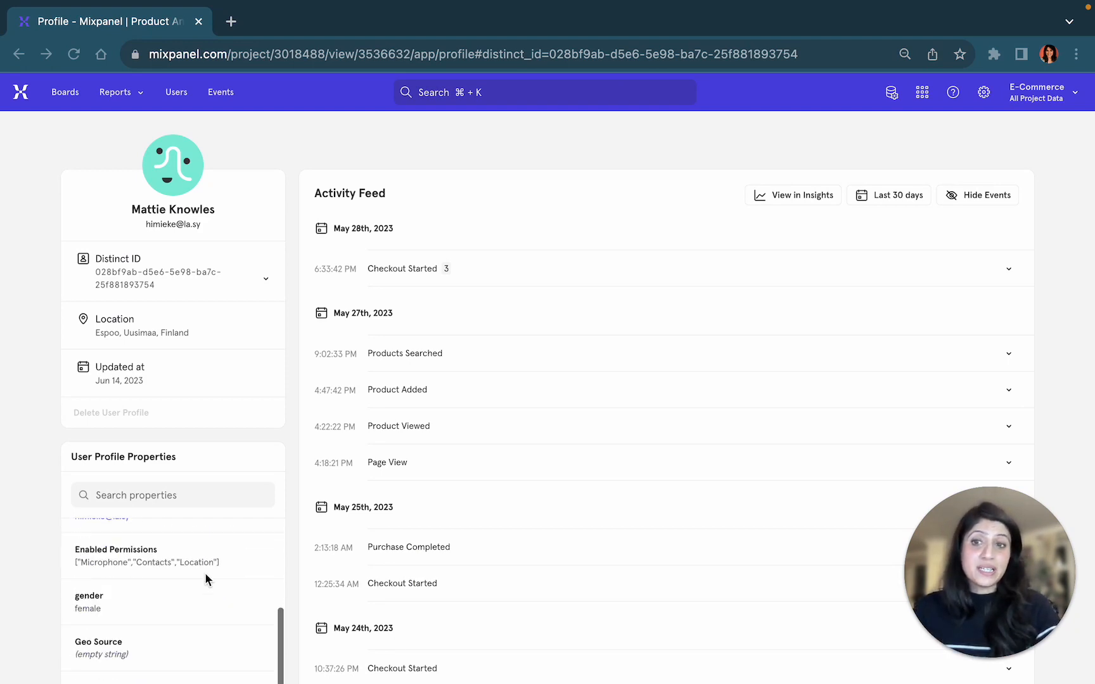
scroll(down, 3)
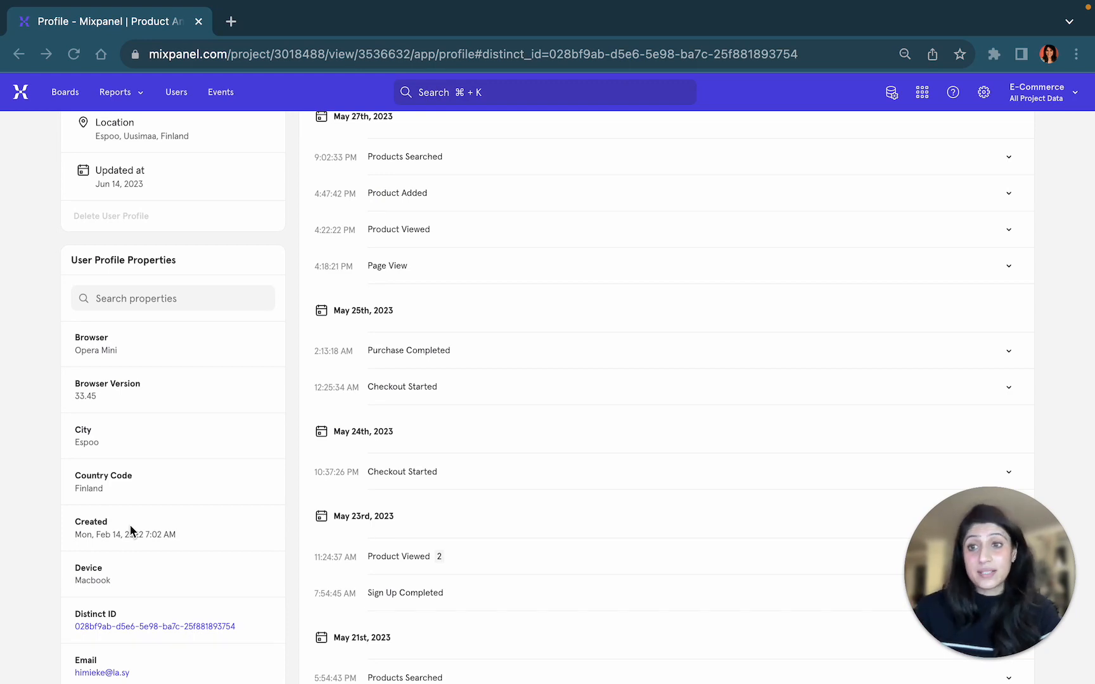
mouse_move(128, 347)
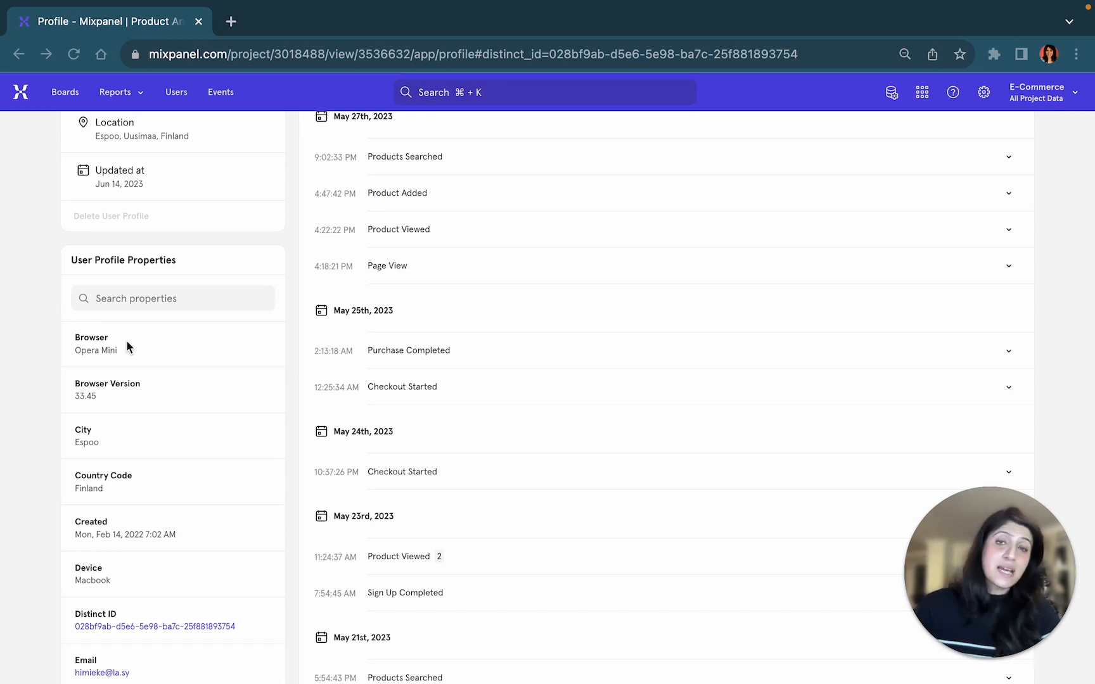
scroll(down, 3)
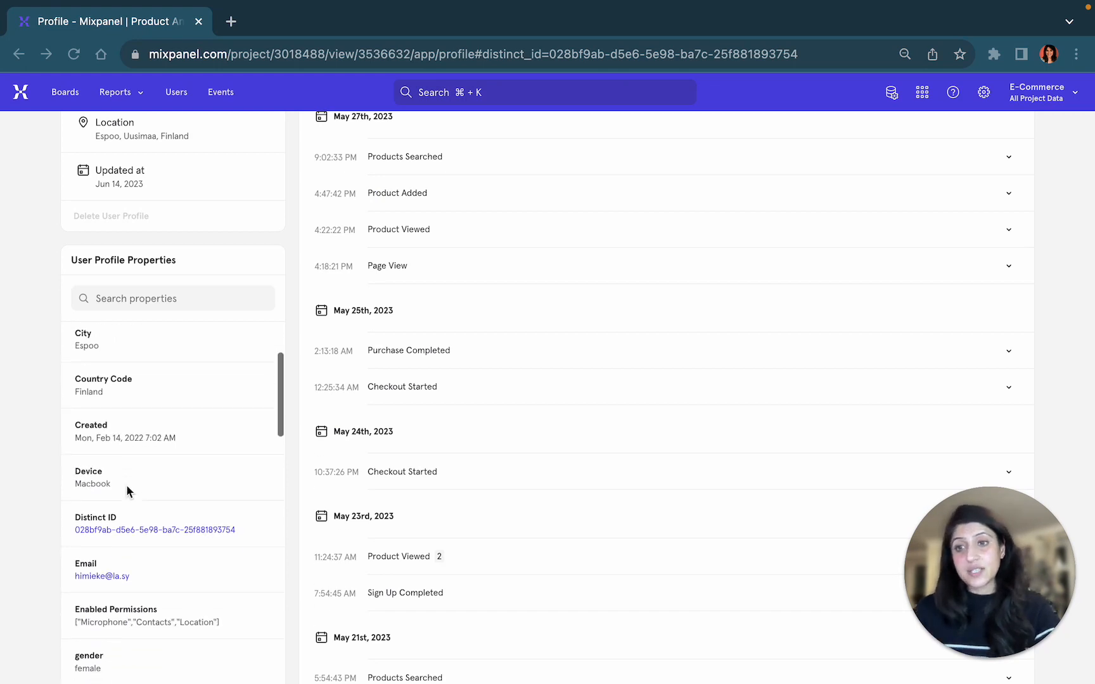
scroll(down, 3)
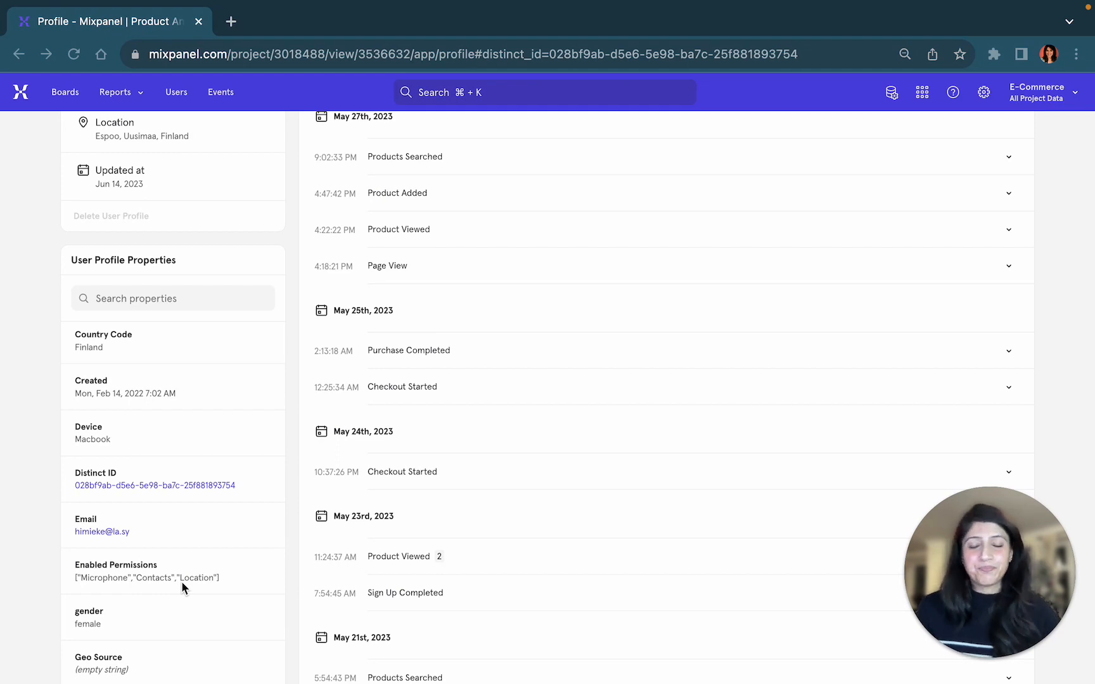
scroll(up, 3)
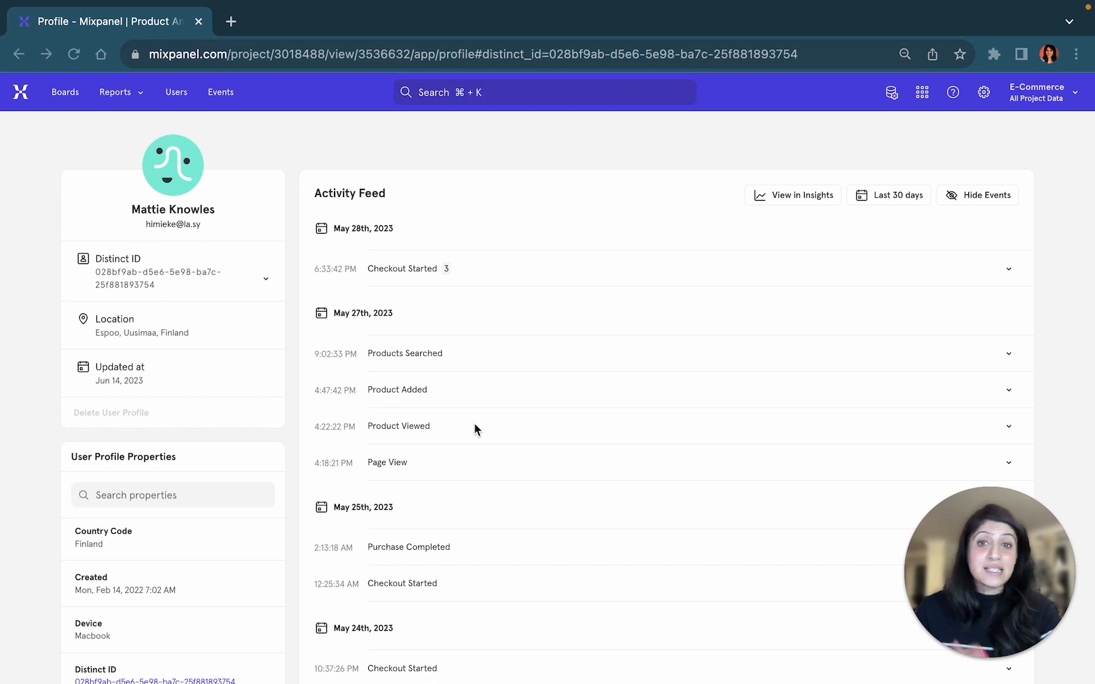
mouse_move(436, 364)
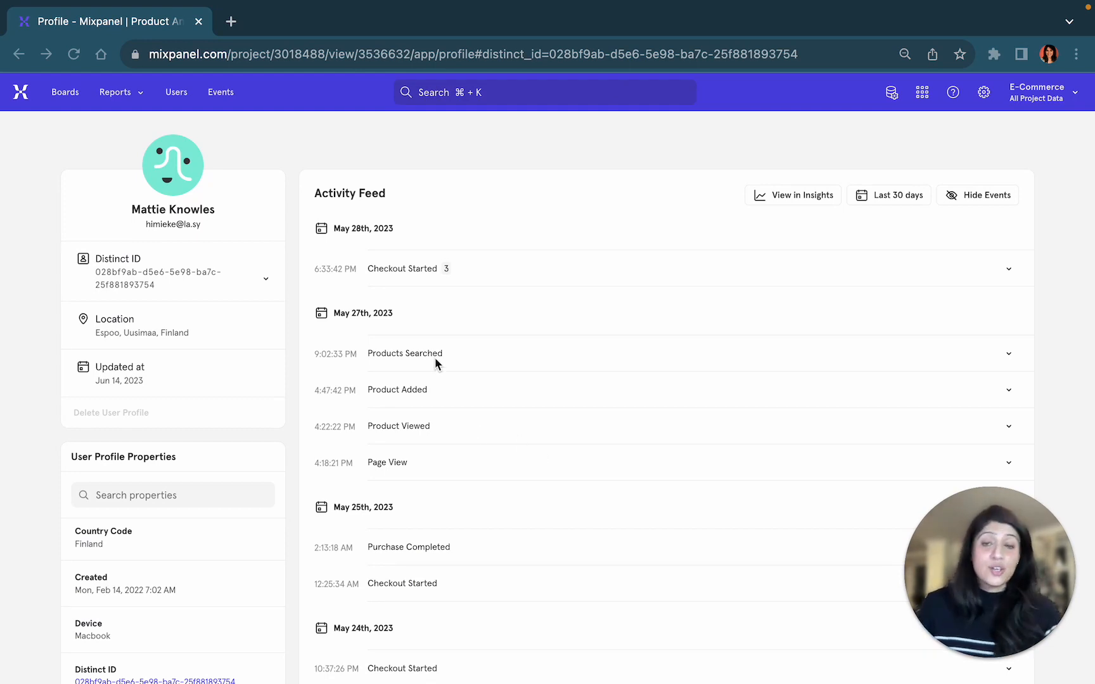
mouse_move(424, 357)
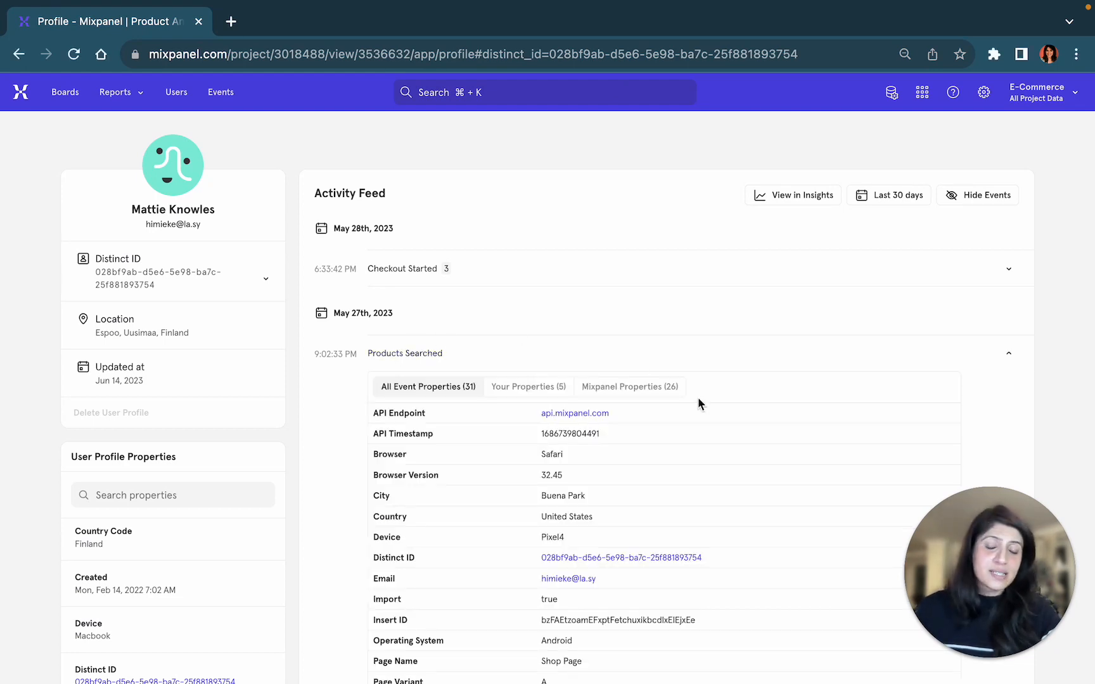
scroll(down, 3)
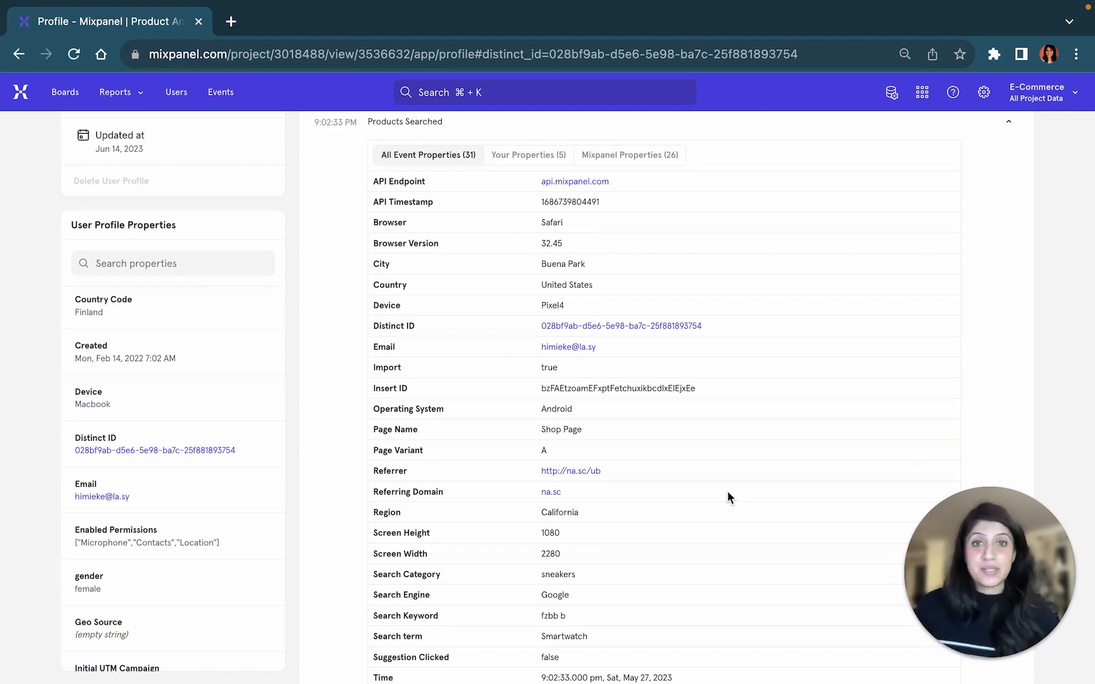
mouse_move(648, 454)
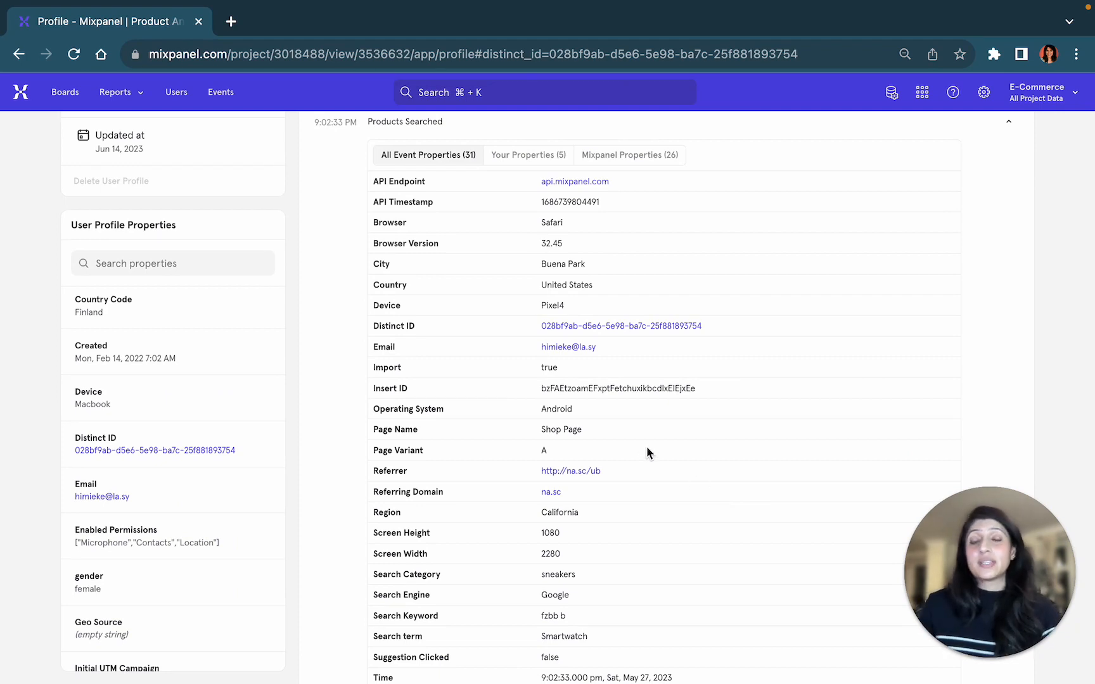
mouse_move(513, 314)
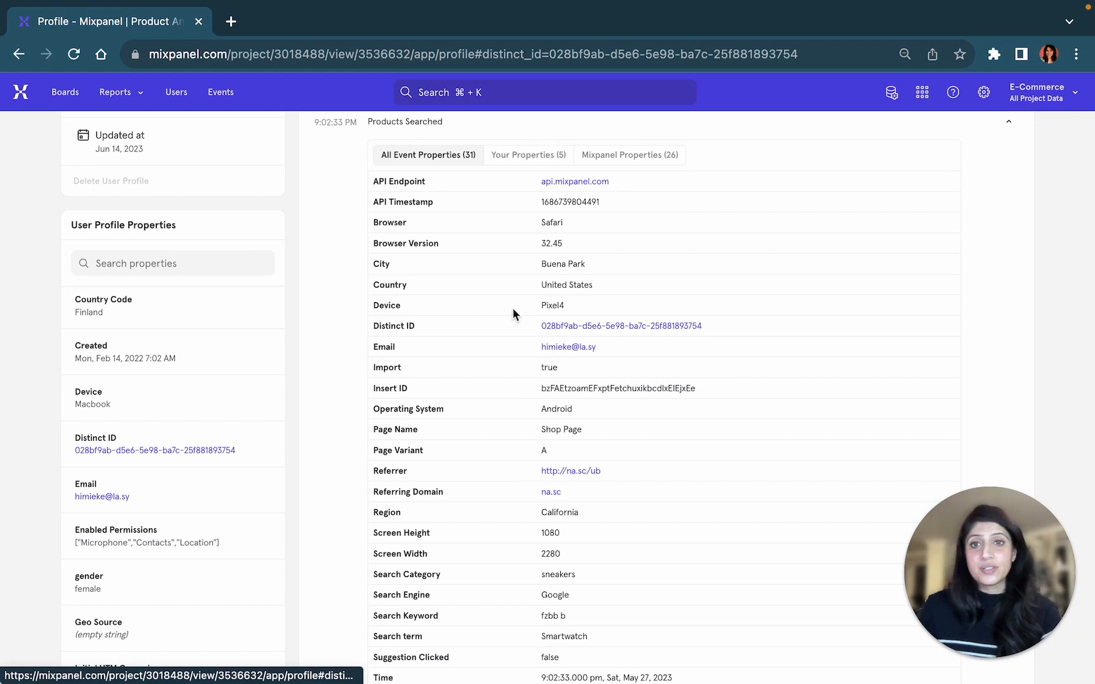
mouse_move(558, 282)
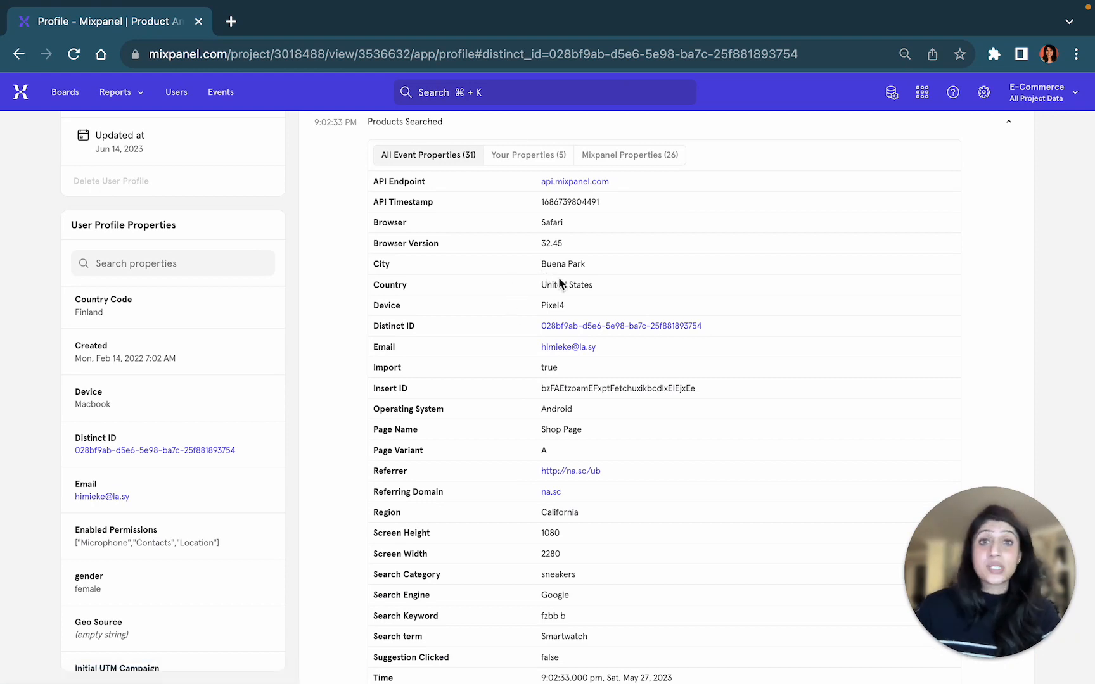
mouse_move(625, 383)
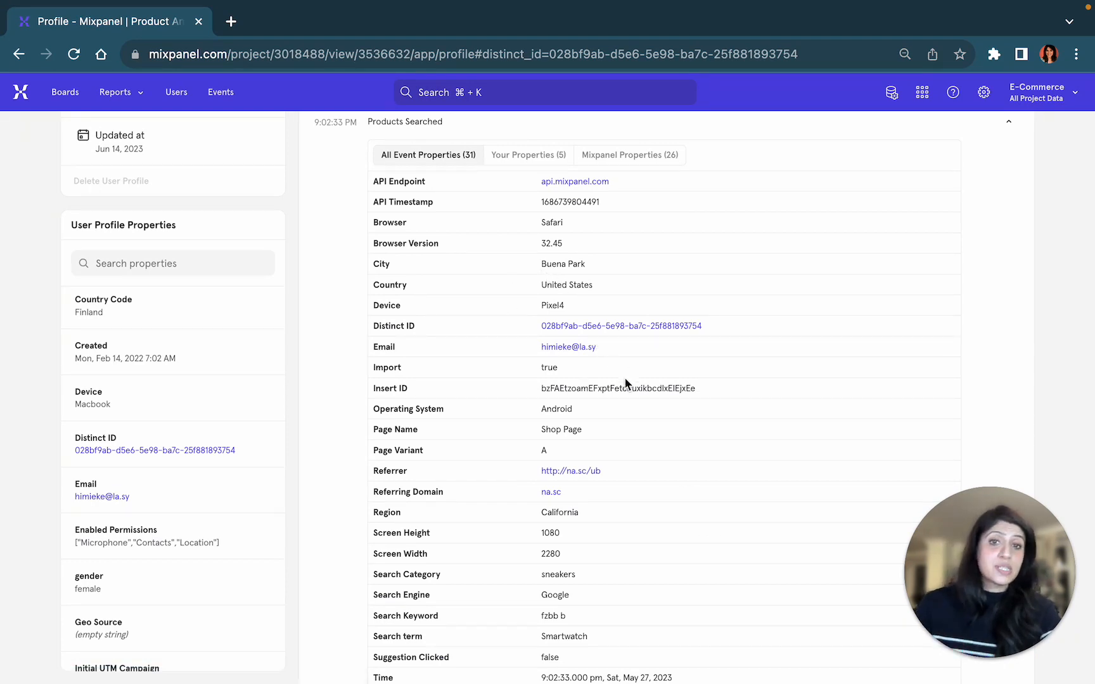
scroll(down, 3)
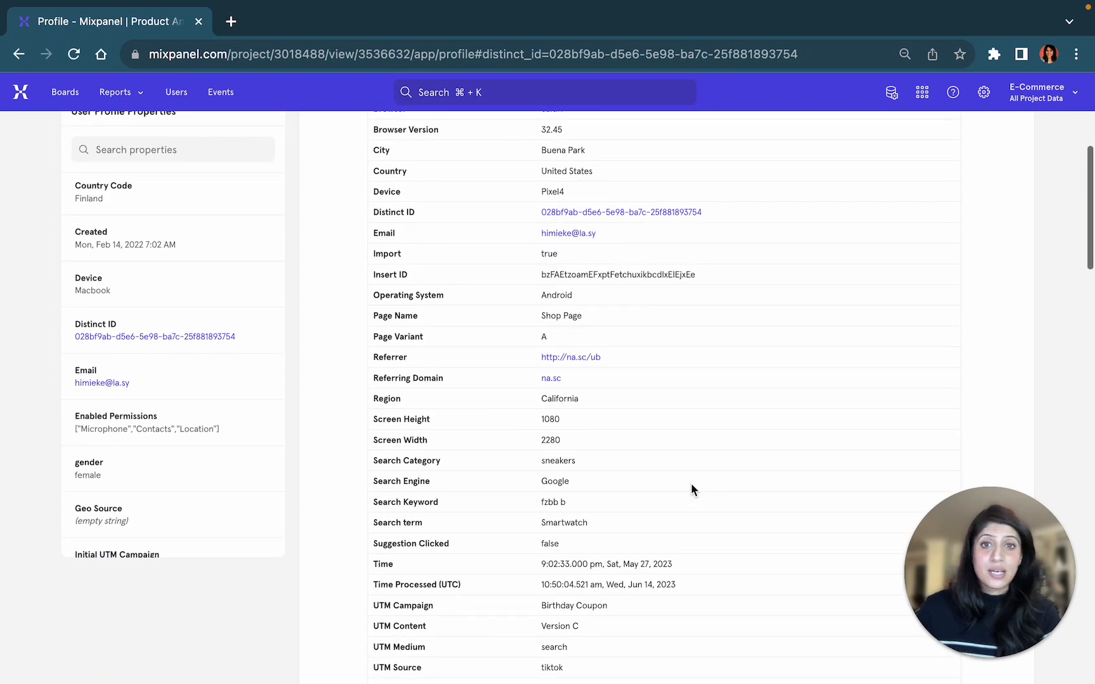
scroll(down, 3)
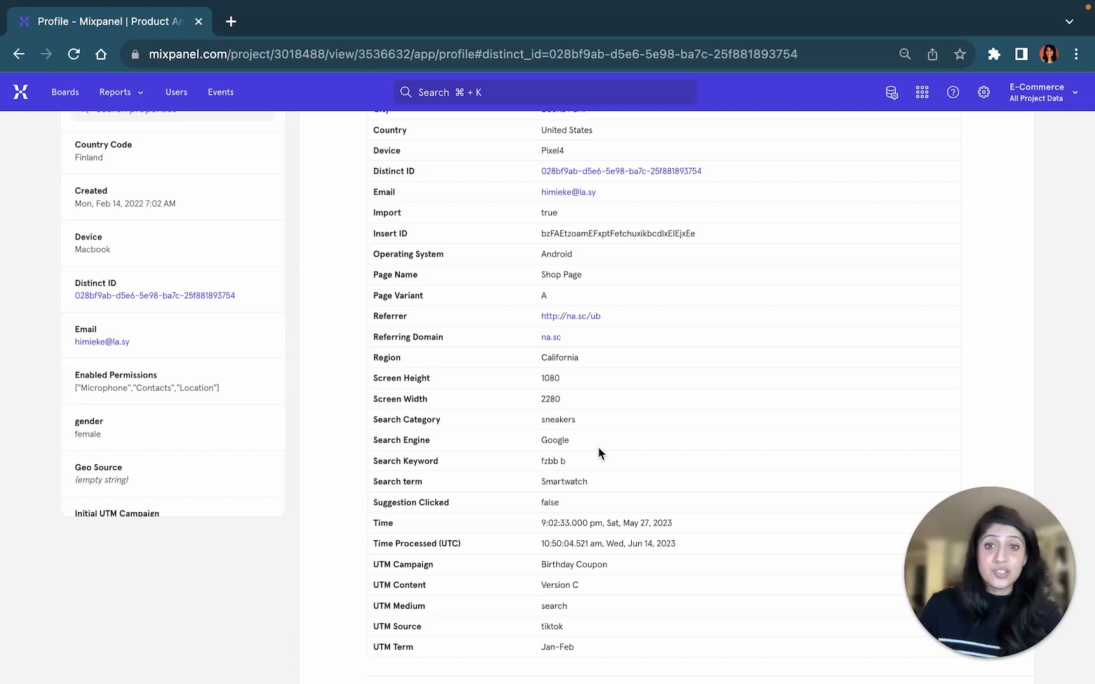
mouse_move(591, 442)
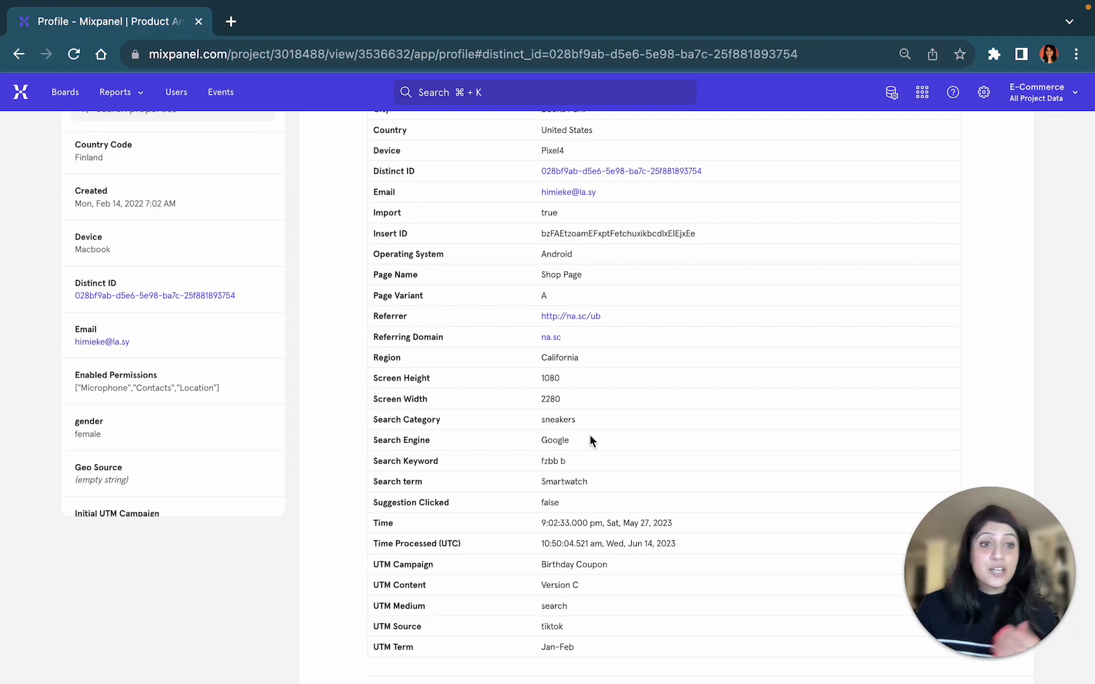
scroll(up, 3)
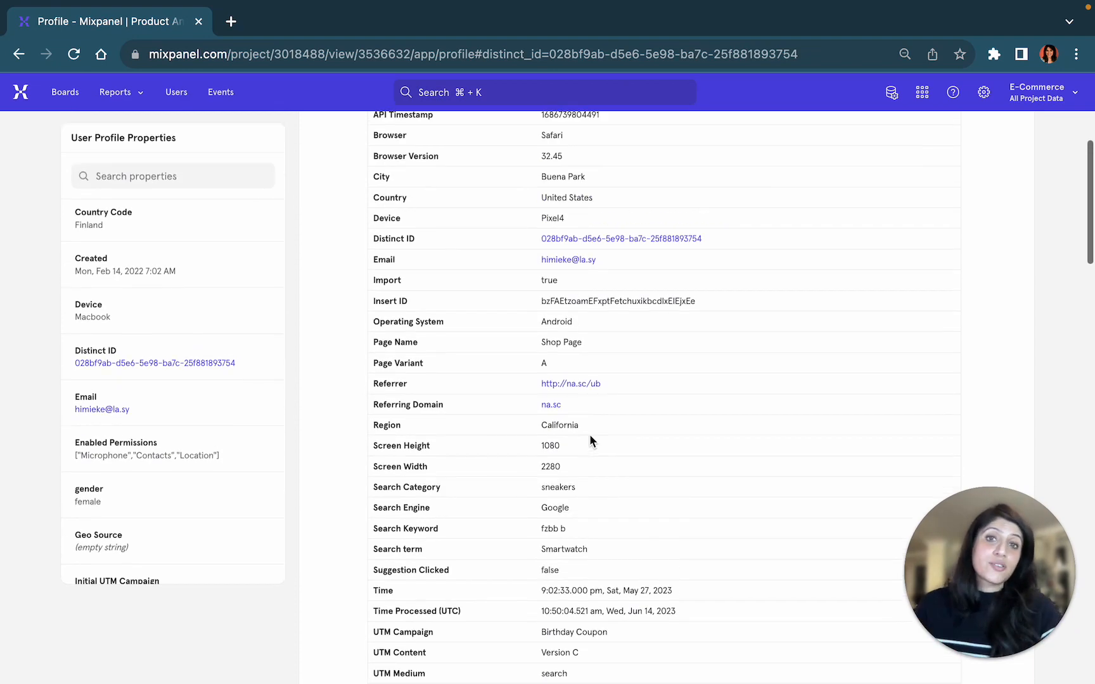
scroll(up, 3)
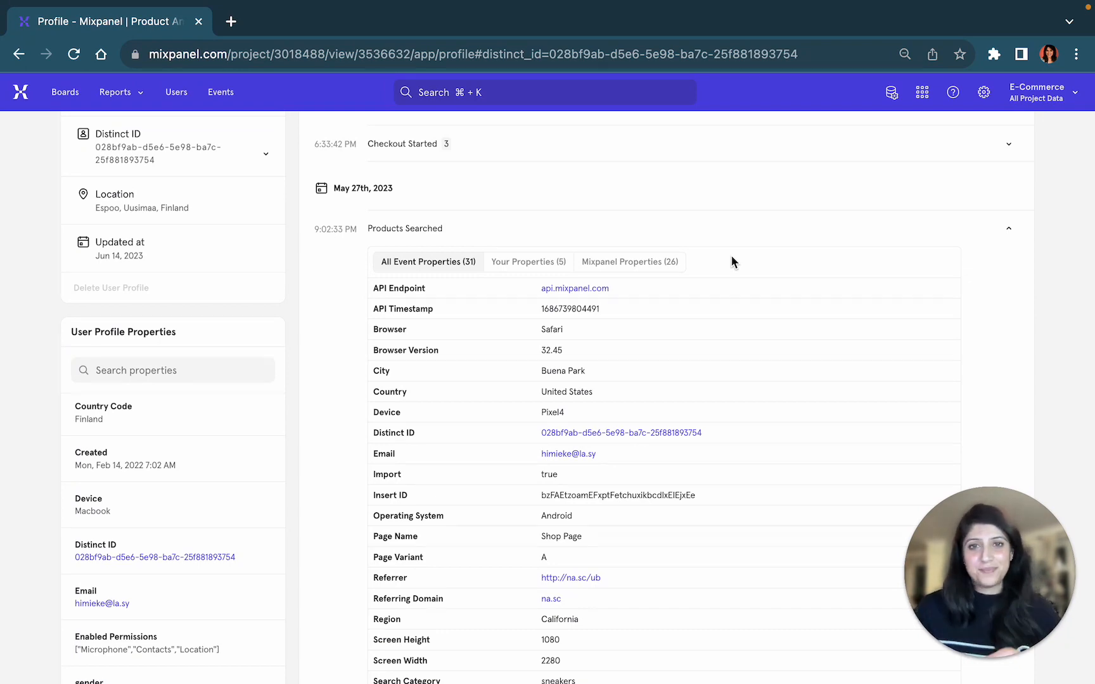
scroll(up, 3)
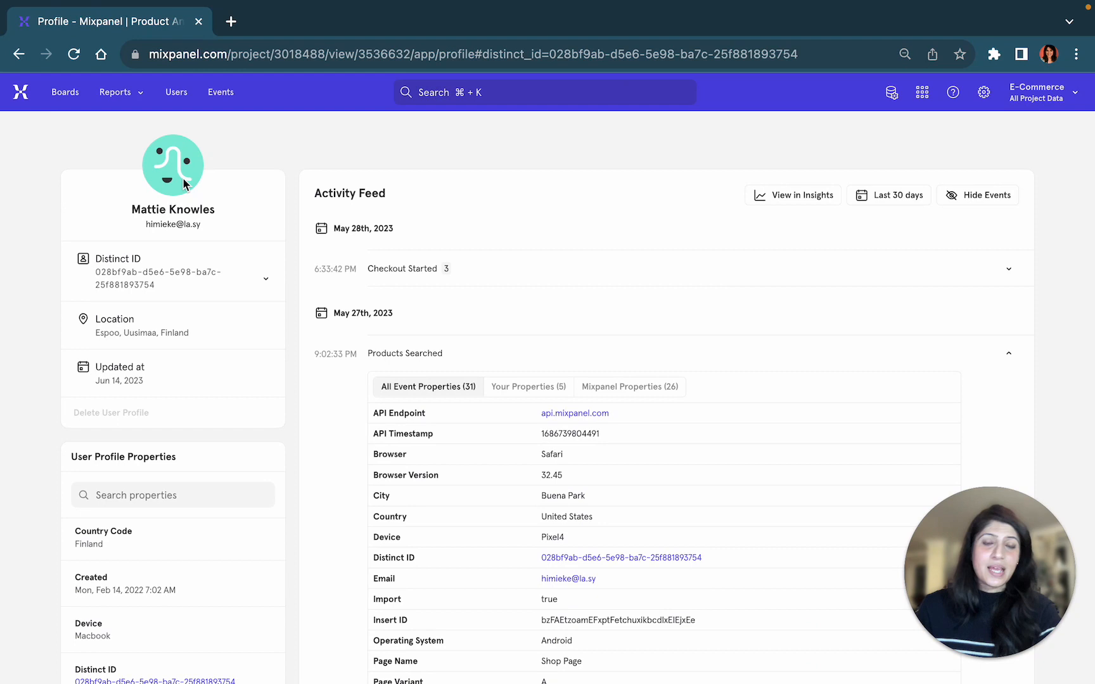
- Filter Users to those whose first-ever Sign Up Started was in the last 7 days
click(176, 91)
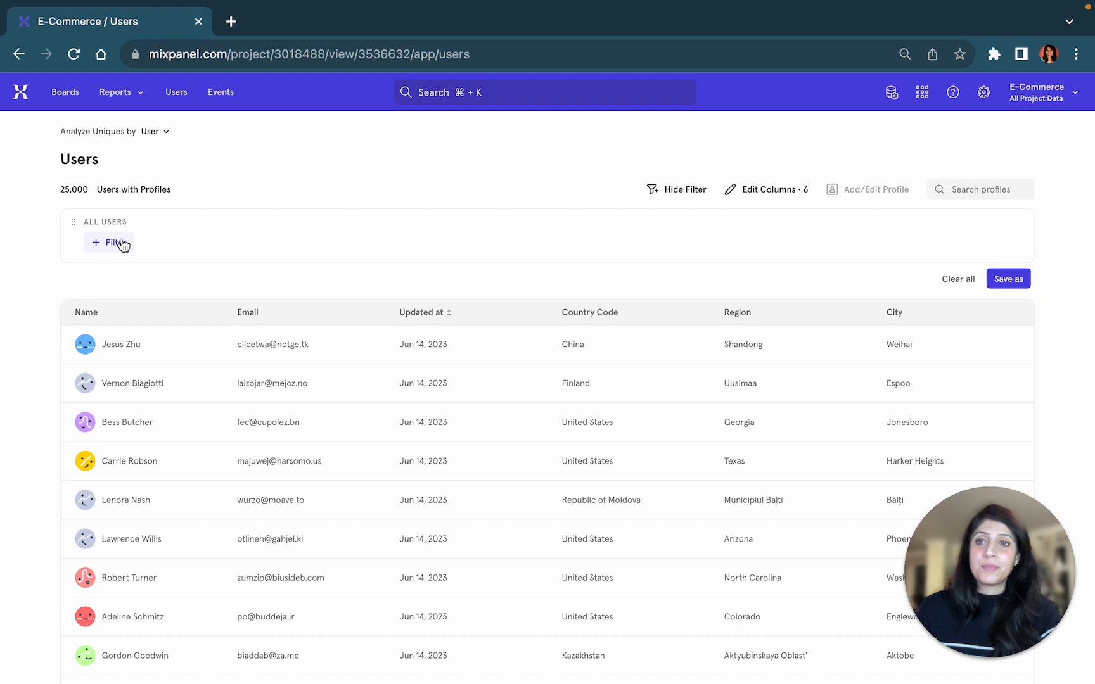
click(109, 243)
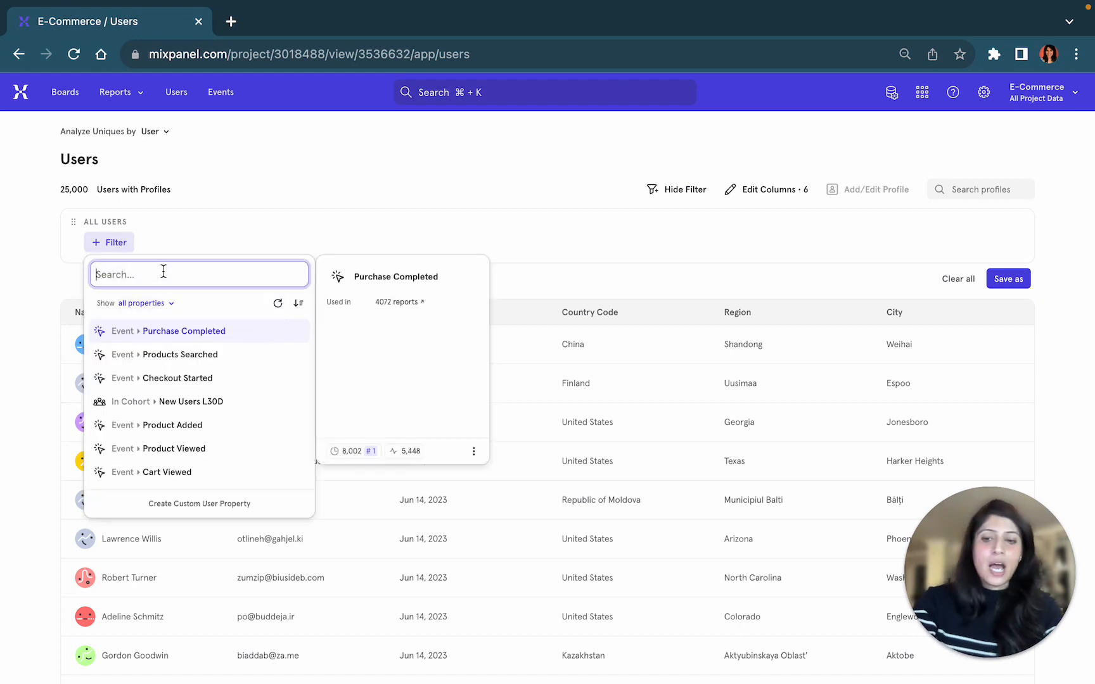
text(signup)
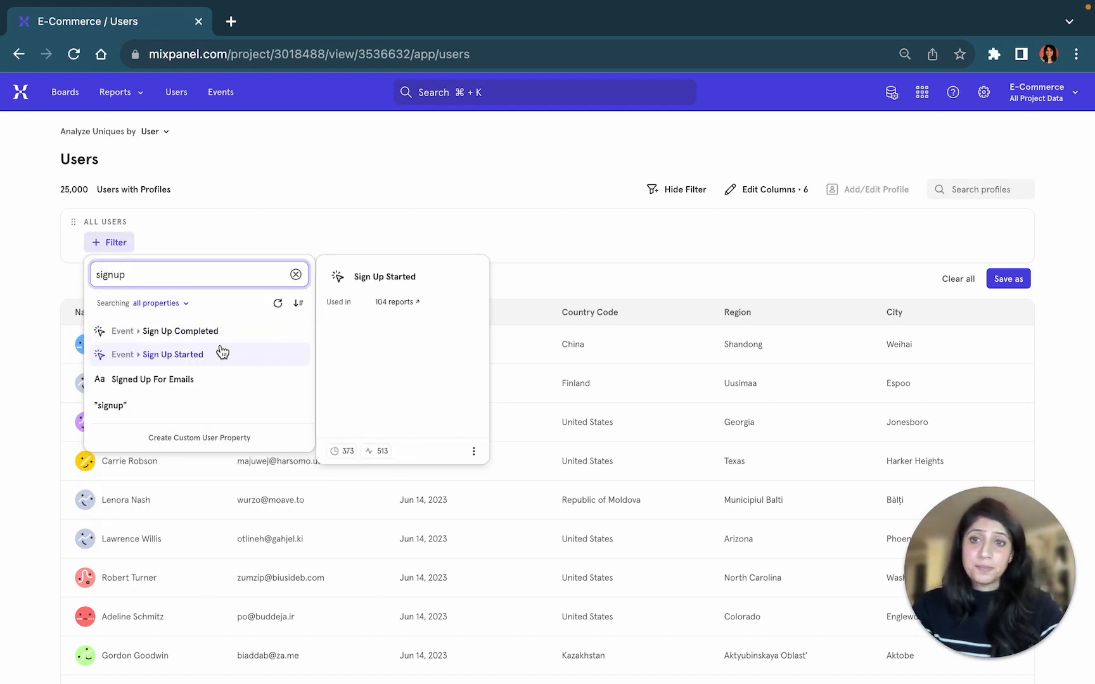
click(173, 355)
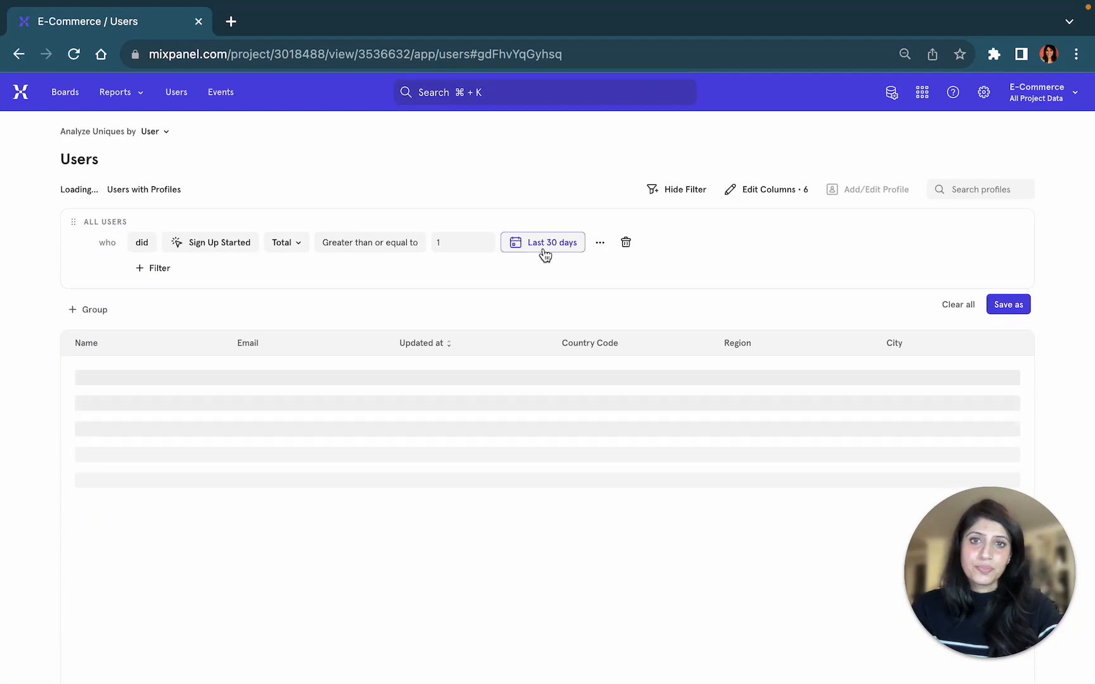
click(542, 243)
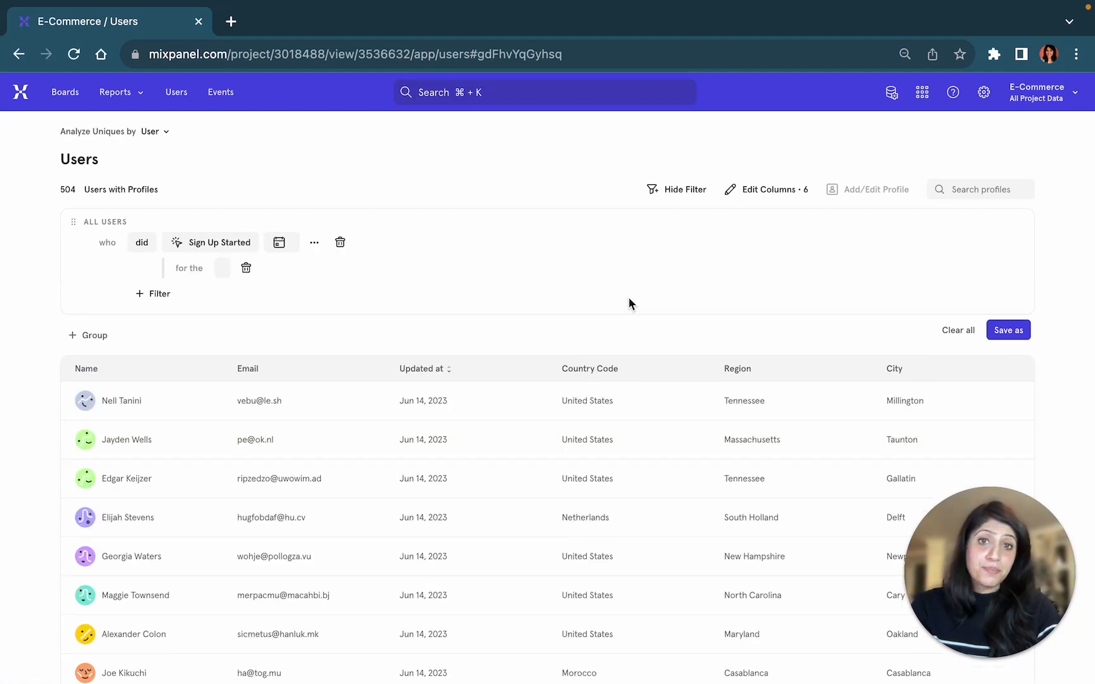
click(280, 242)
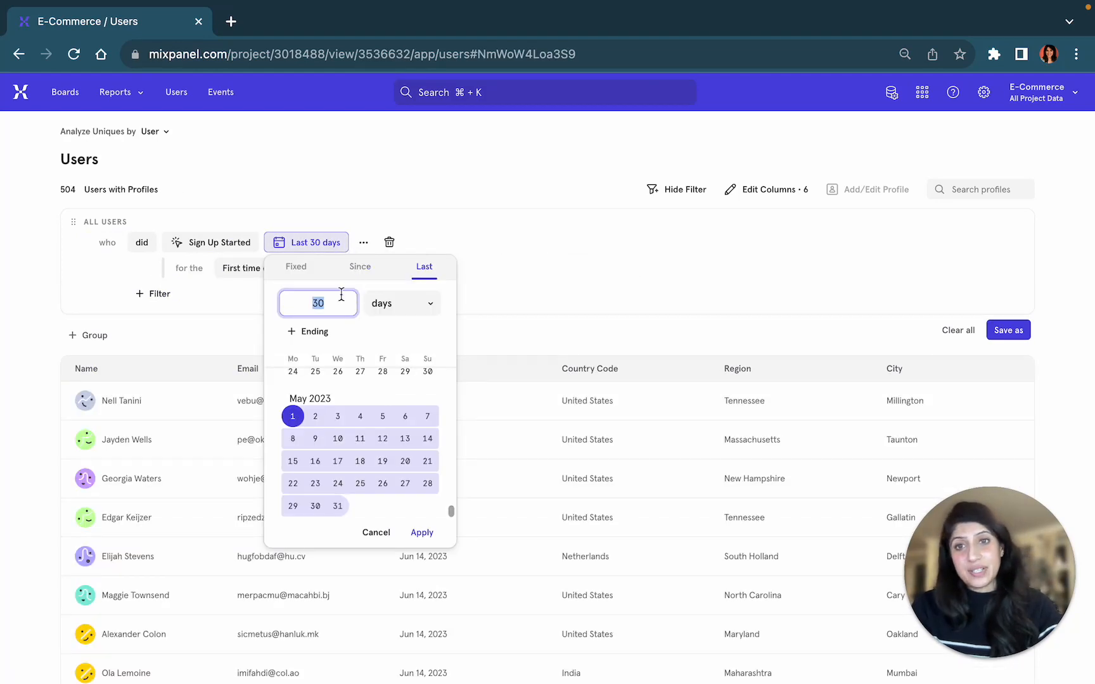
text(7)
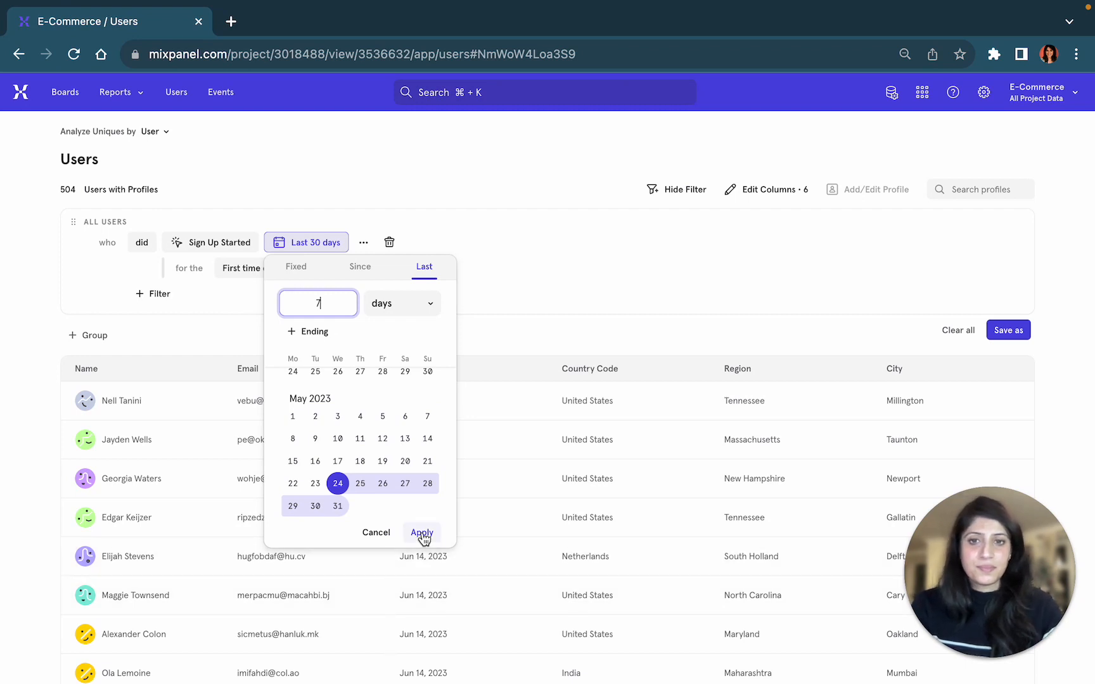
click(422, 533)
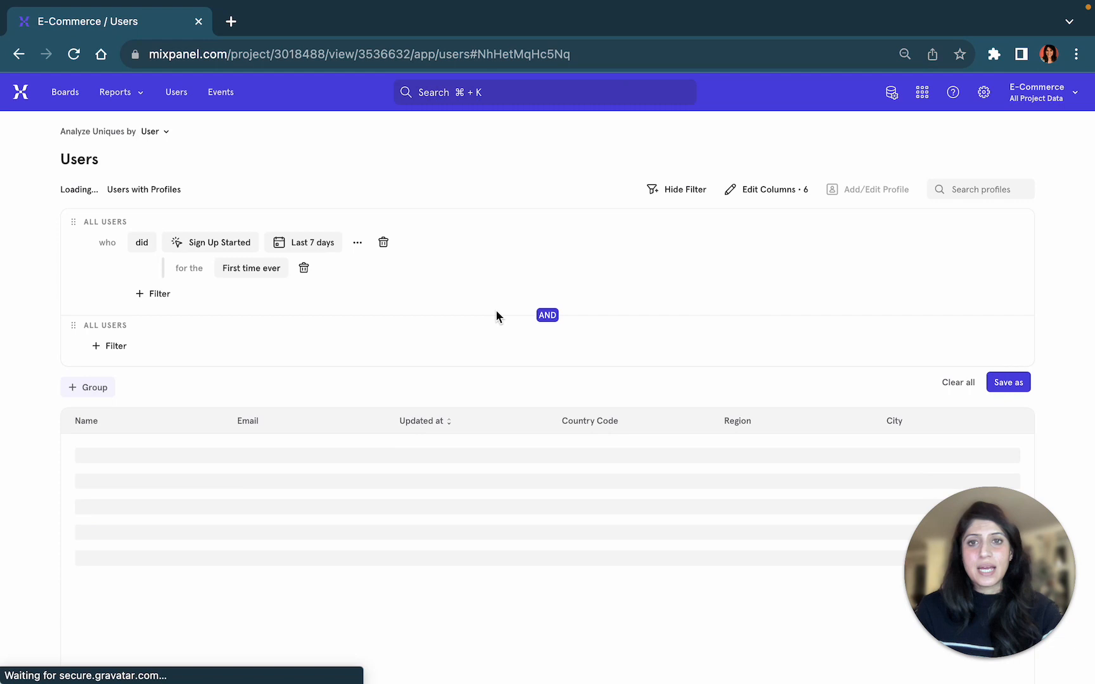
- Add an AND filter for users who did not do Purchase Completed in the last 7 days
click(115, 346)
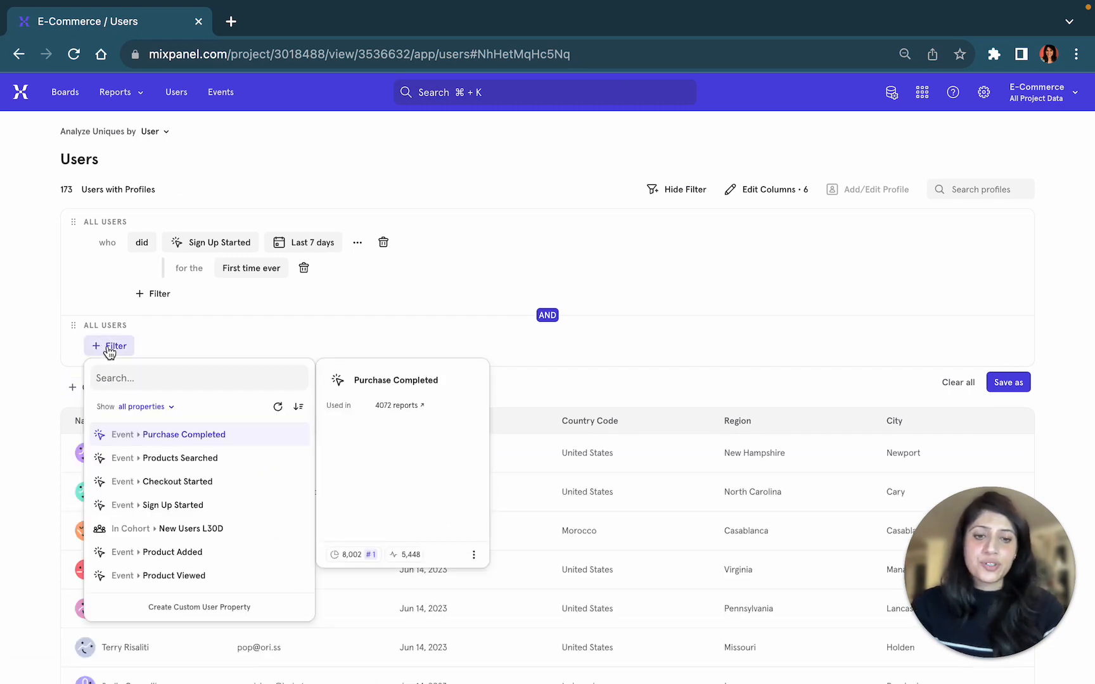
mouse_move(183, 434)
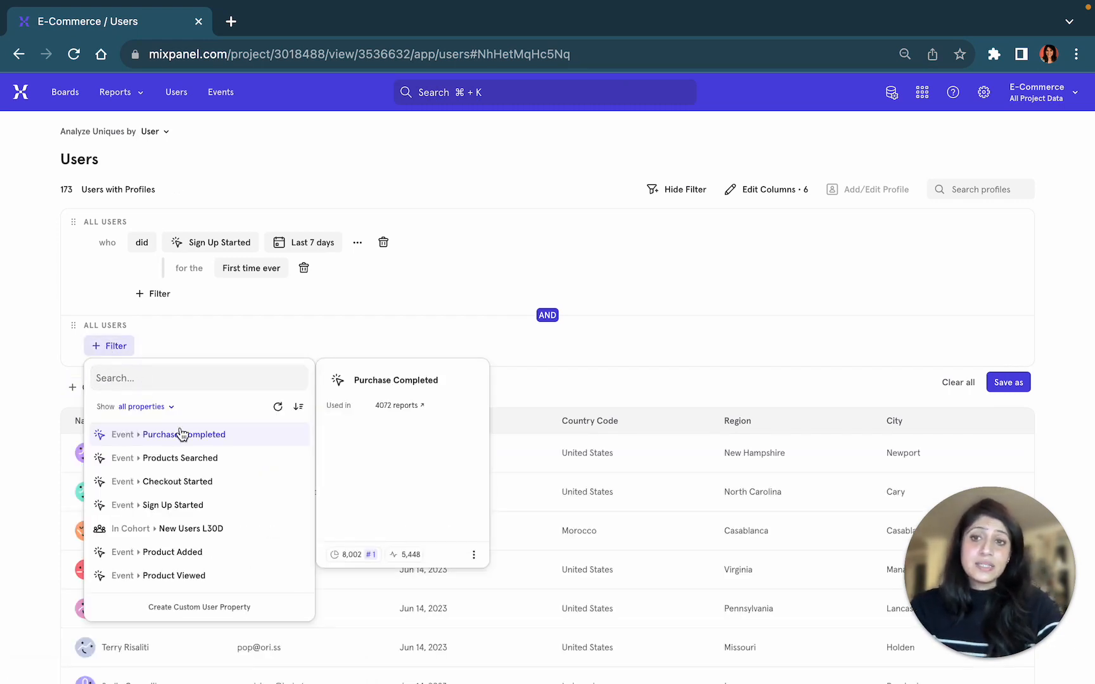
click(184, 435)
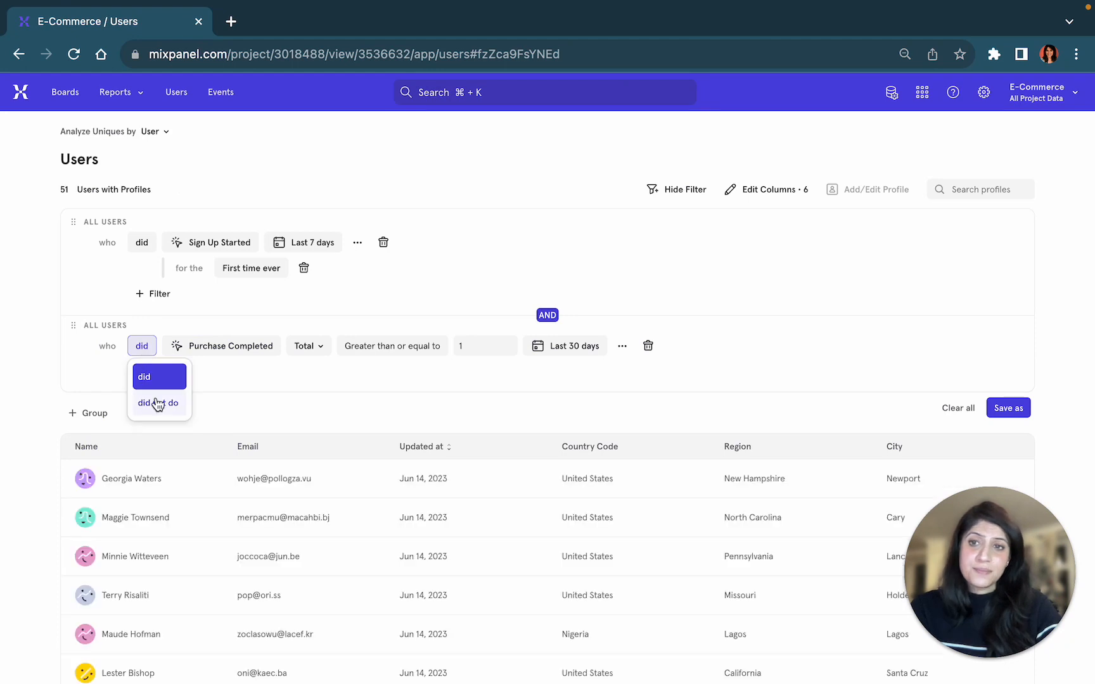
click(159, 403)
text(7)
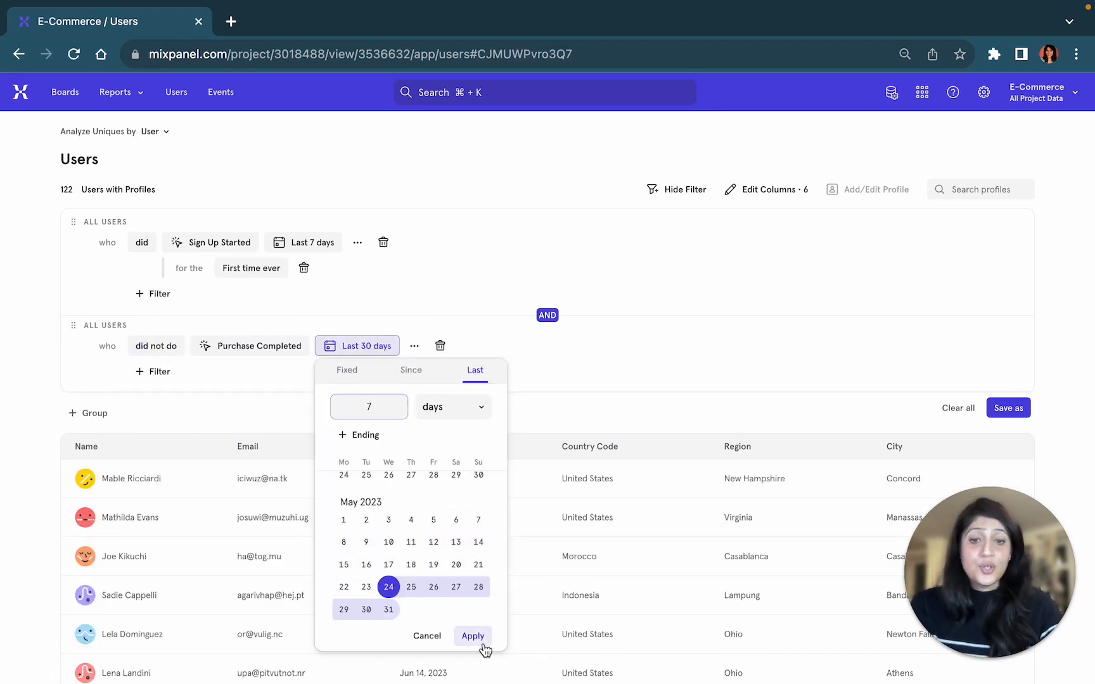
click(473, 636)
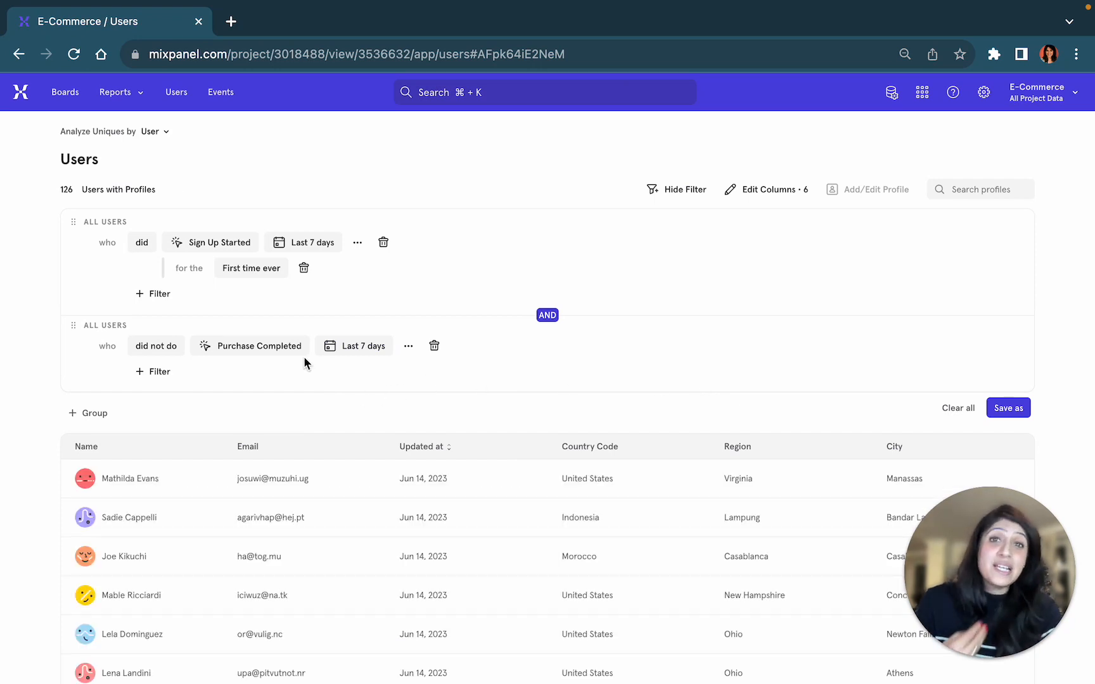
click(153, 370)
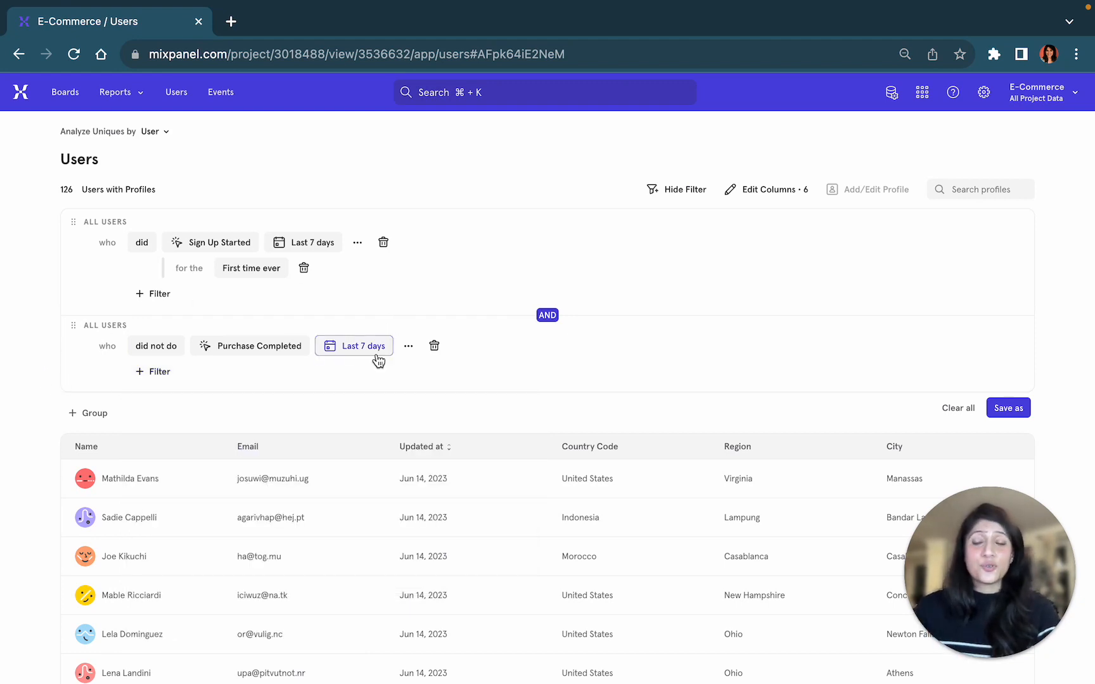
mouse_move(1020, 409)
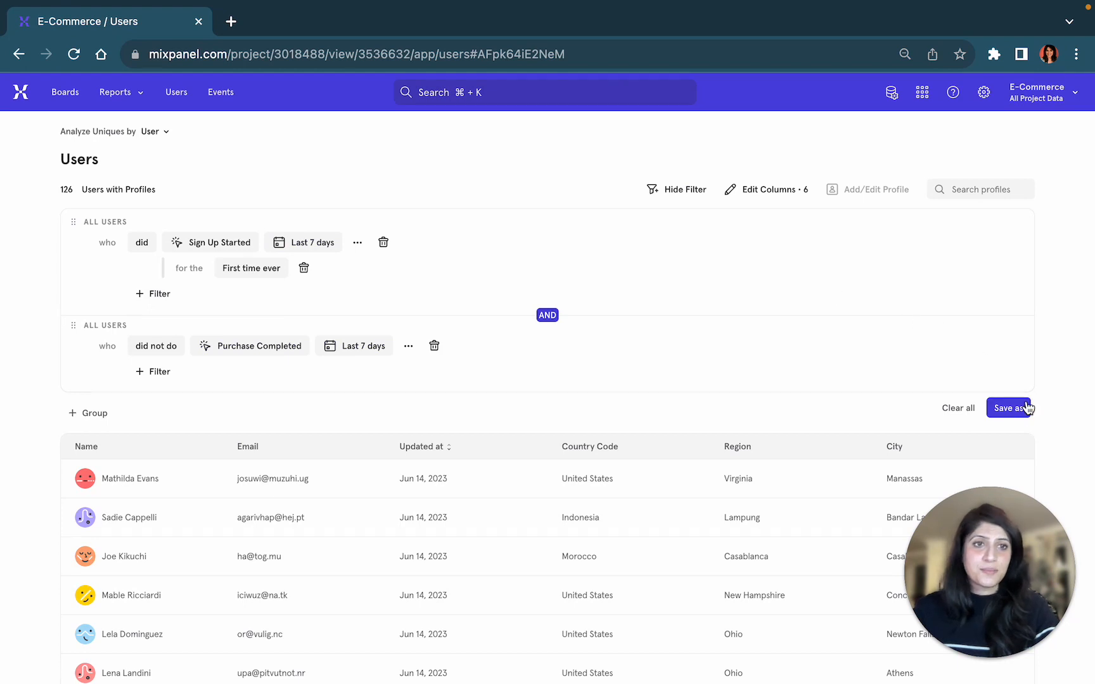
- Save the 126 filtered users as cohort 'New Users who did not buy L7D'
click(1008, 409)
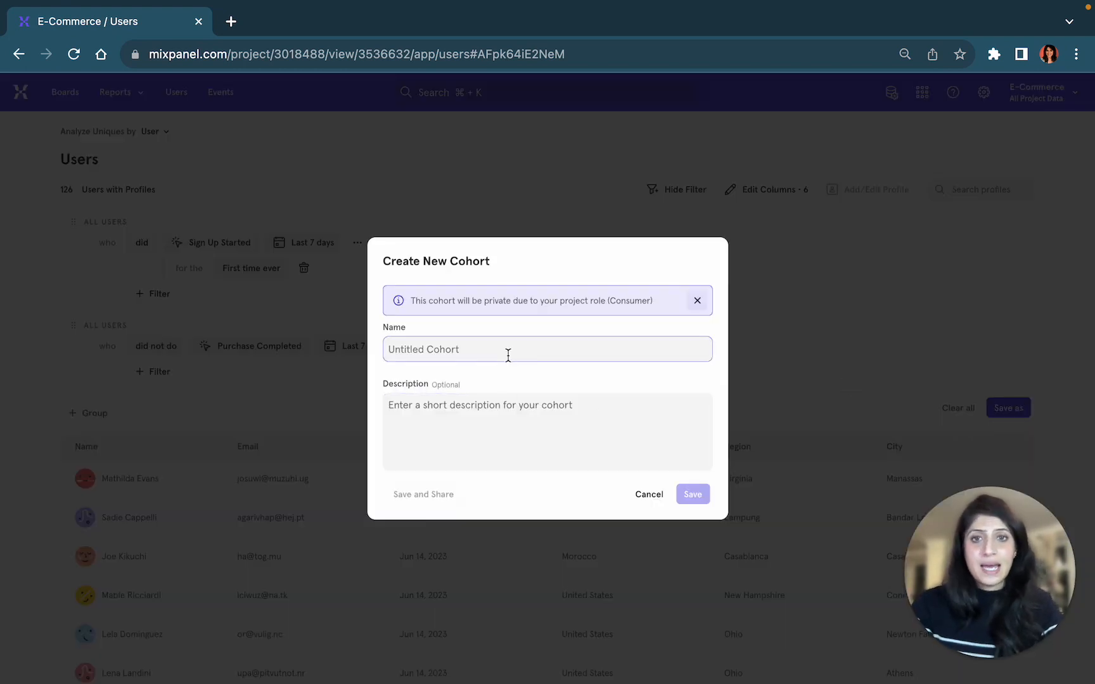
text(New User)
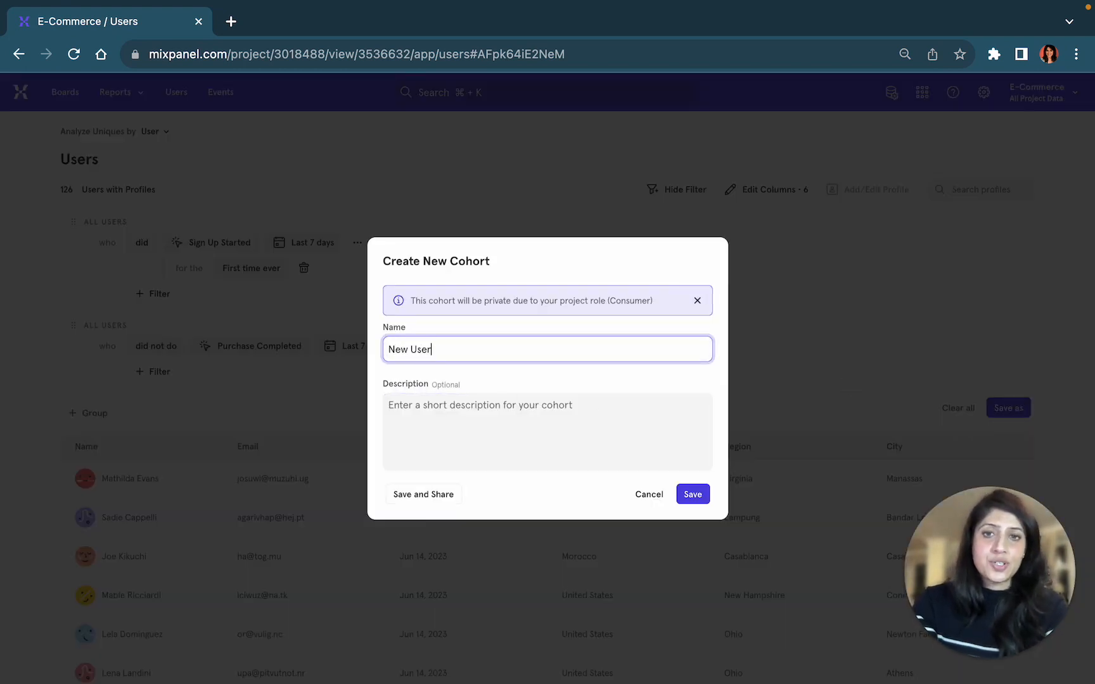
text(s who did not)
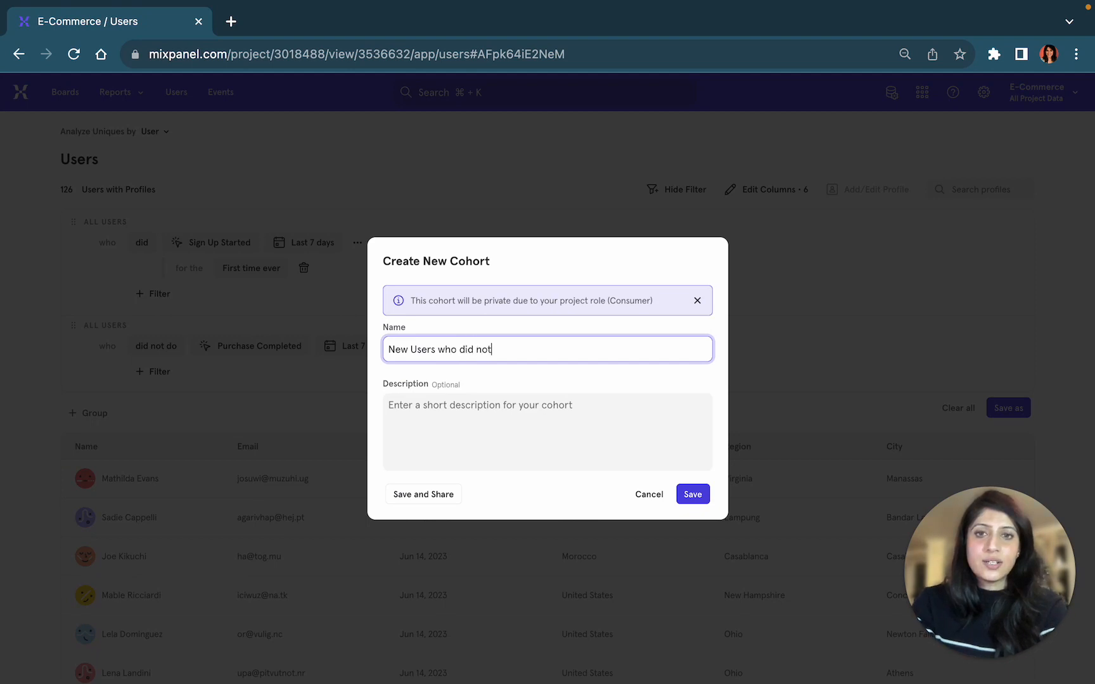
text(buy)
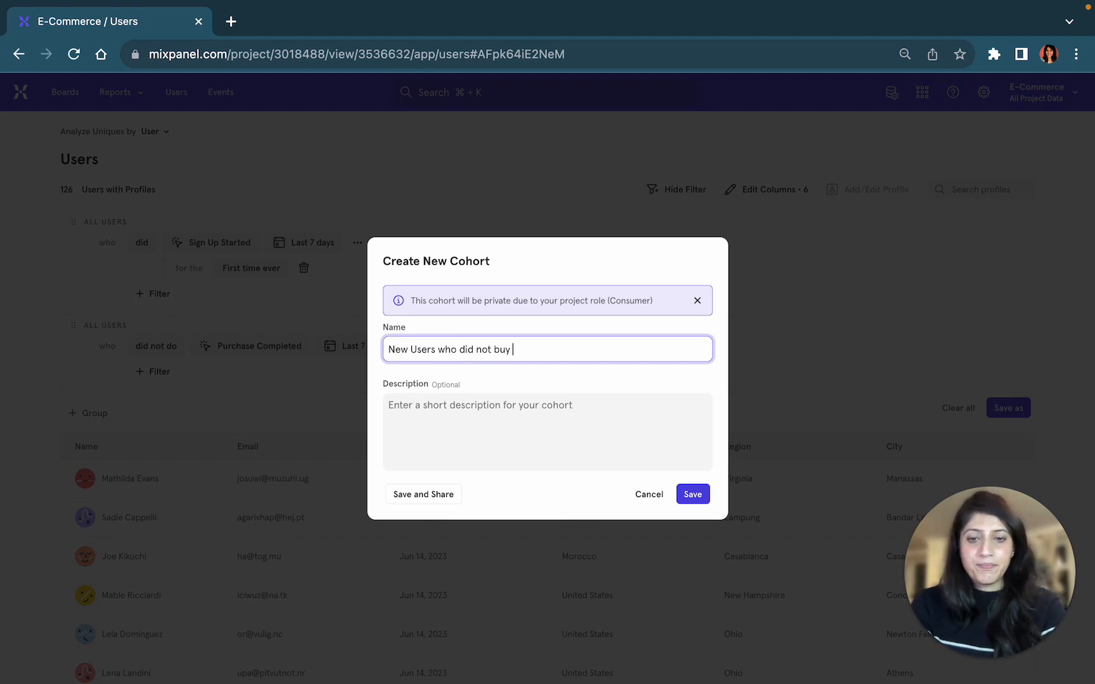
text(L)
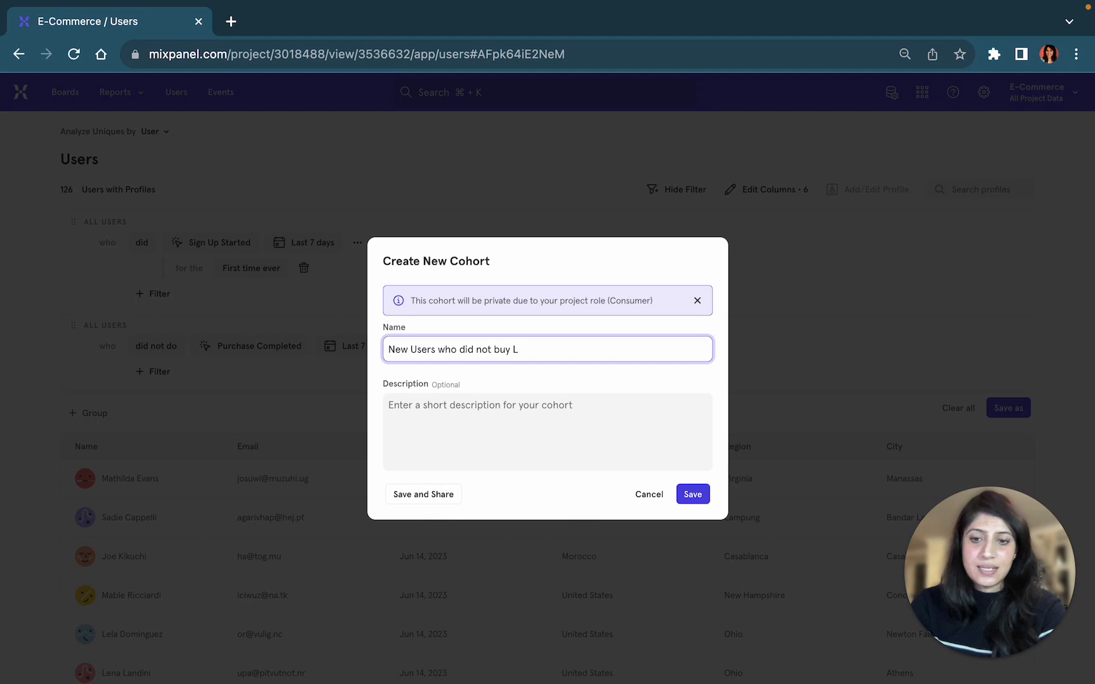
text(7D)
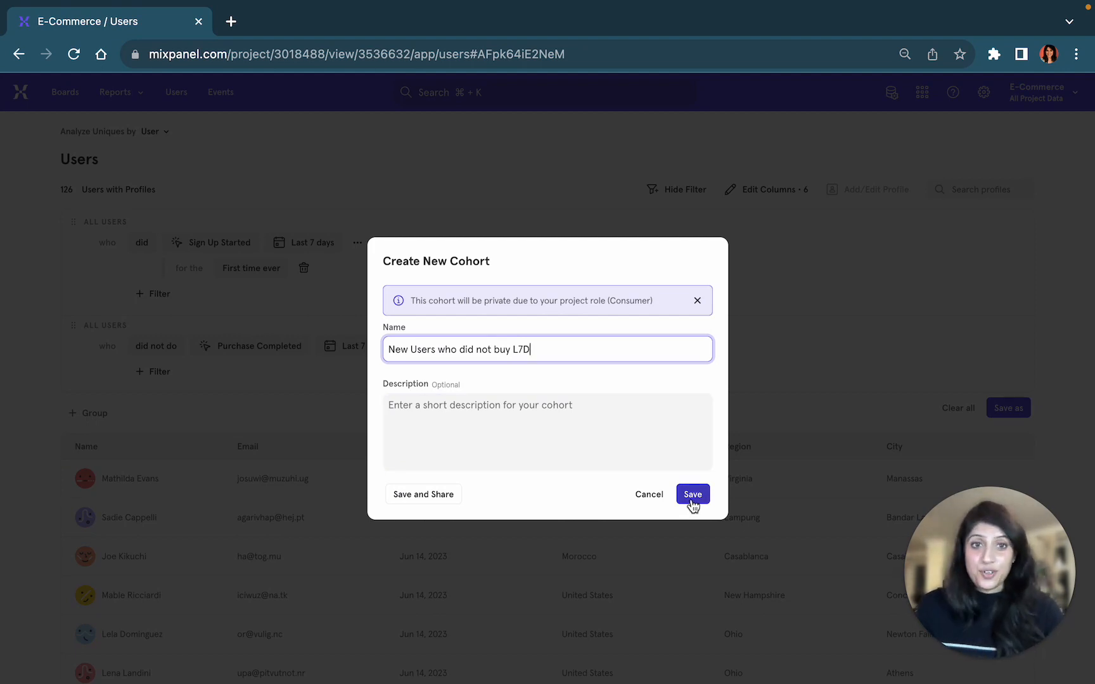
click(692, 495)
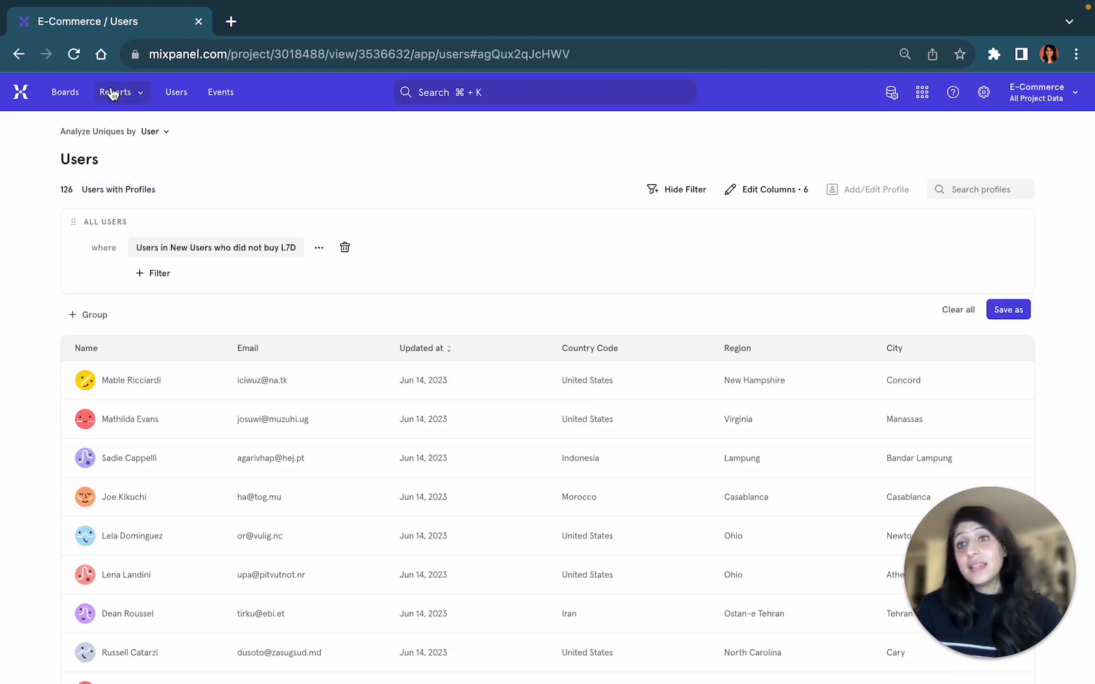
- In a new Insights report, add cohort metrics 'New Users who did not buy L7D' and 'New Users L30D'
click(115, 91)
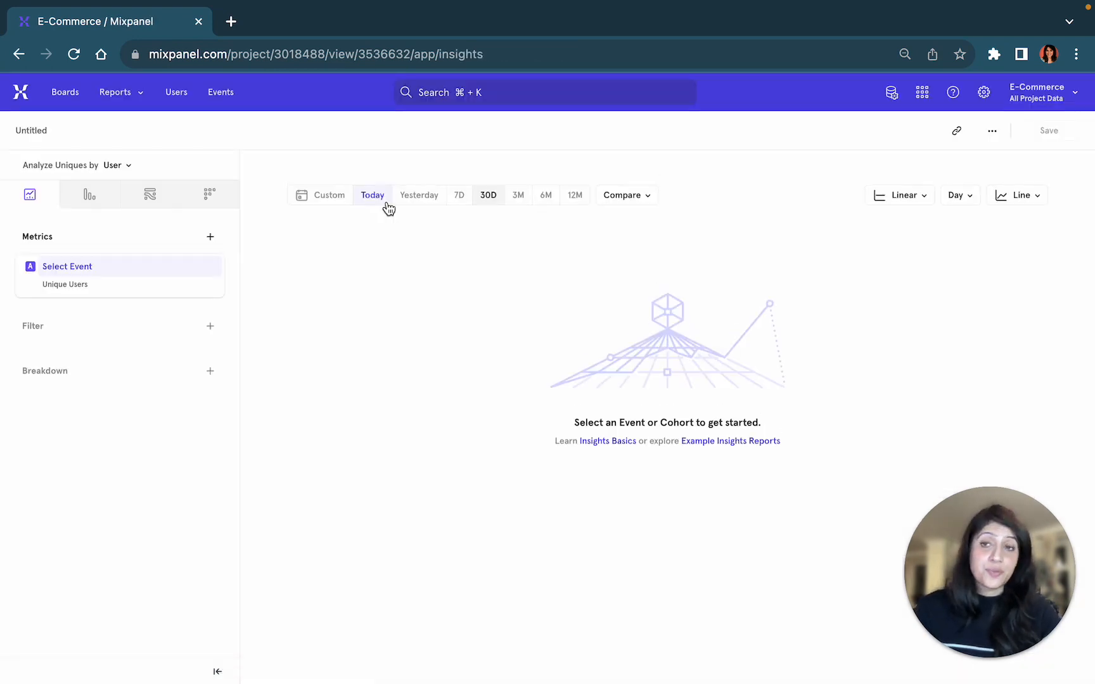
mouse_move(168, 240)
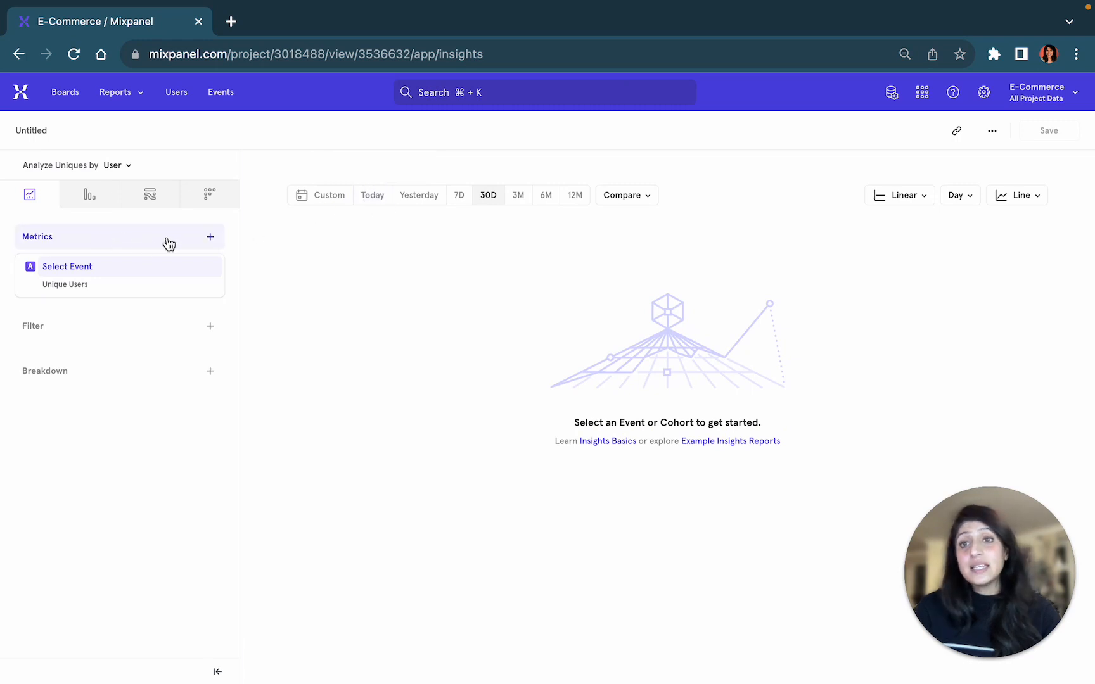
click(209, 237)
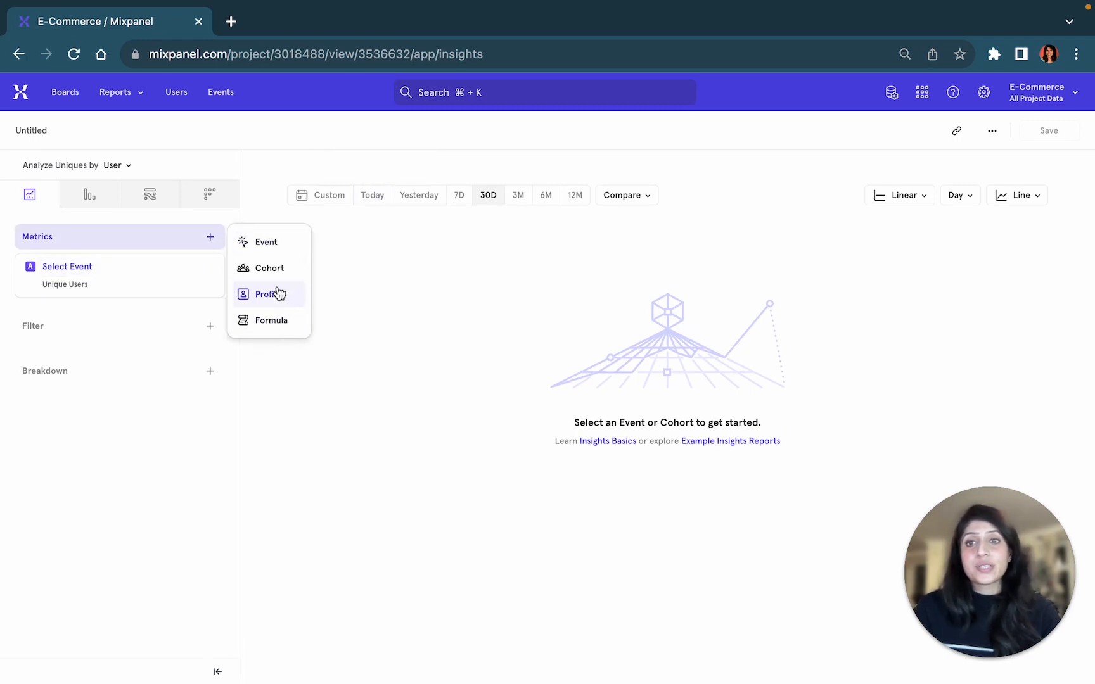
click(269, 268)
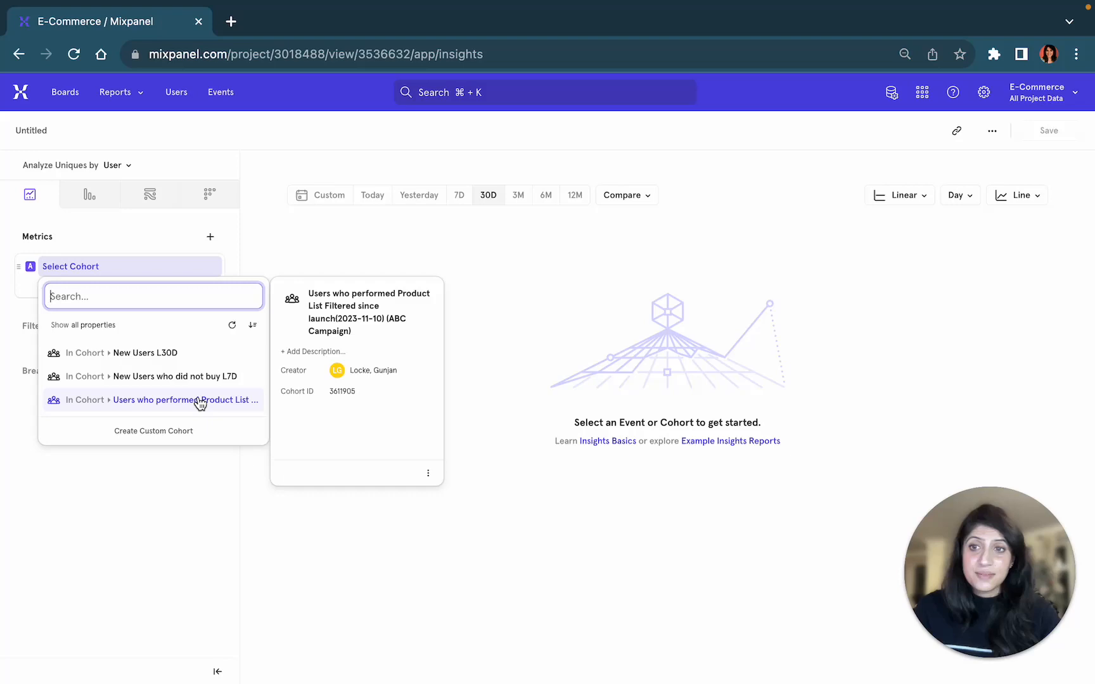
click(175, 376)
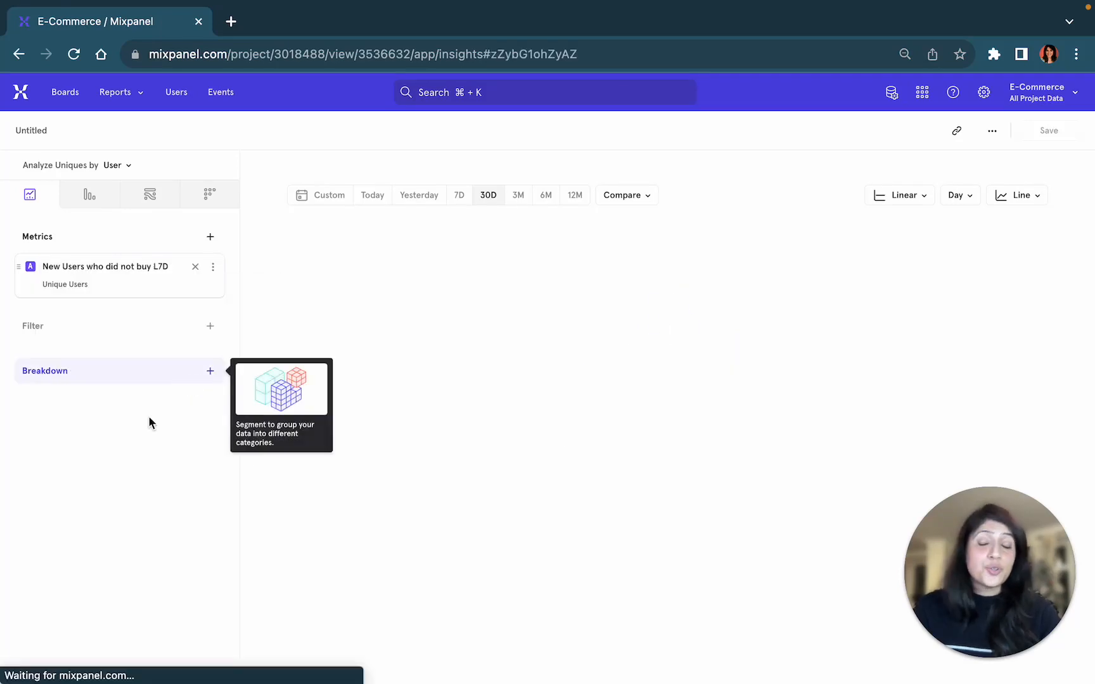
click(209, 237)
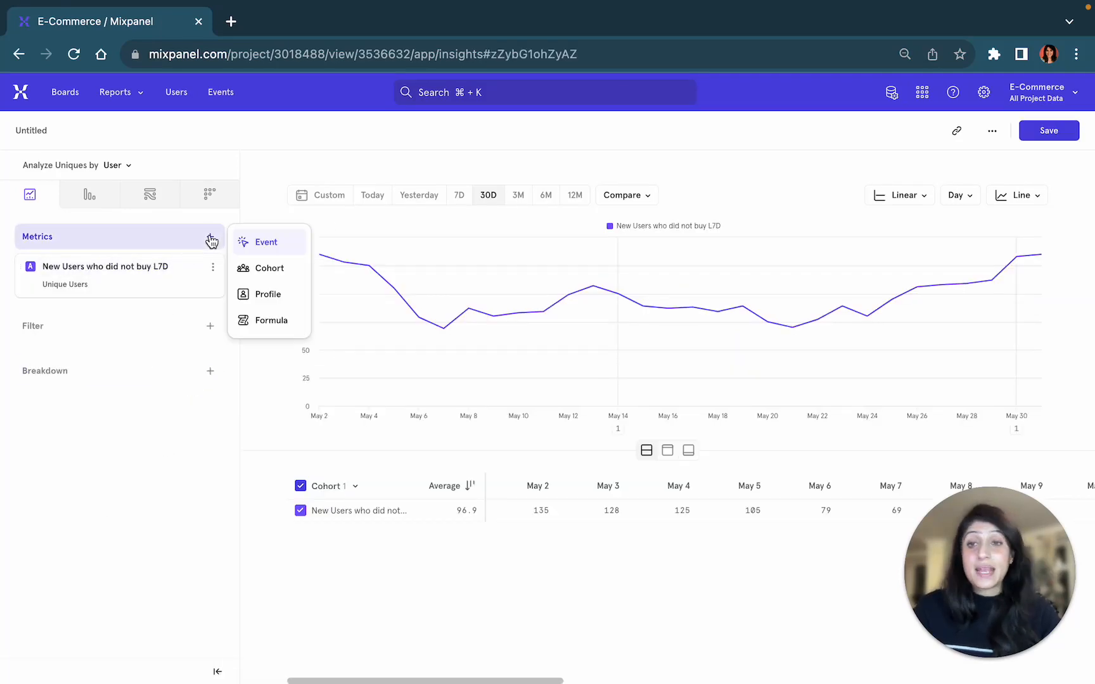
mouse_move(269, 268)
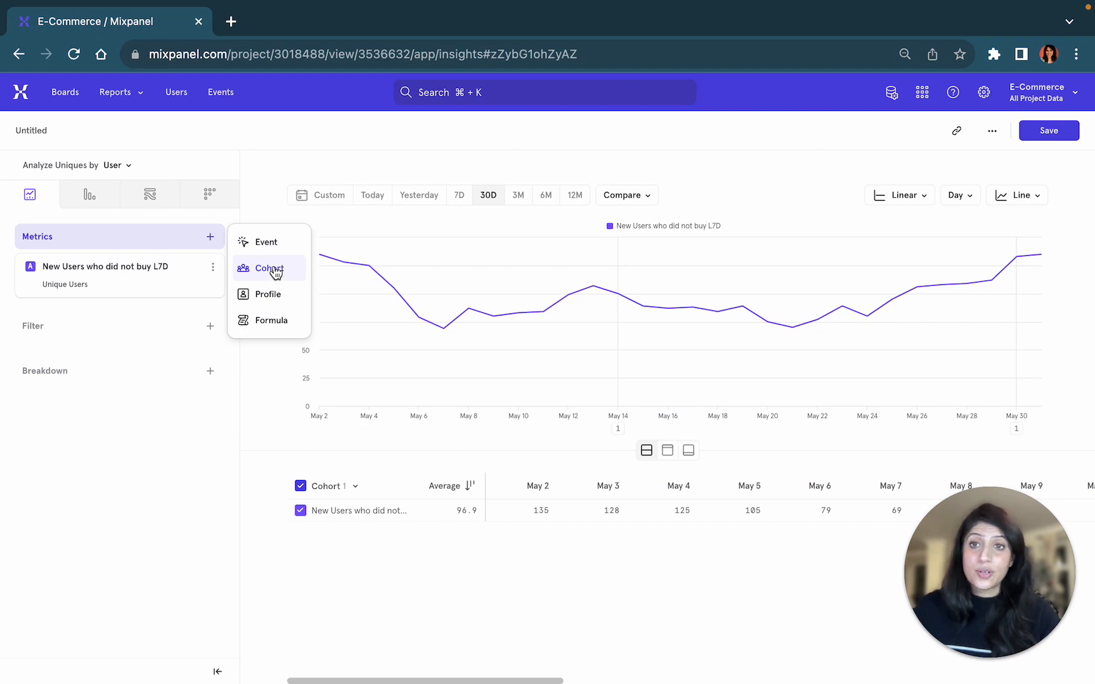
click(268, 268)
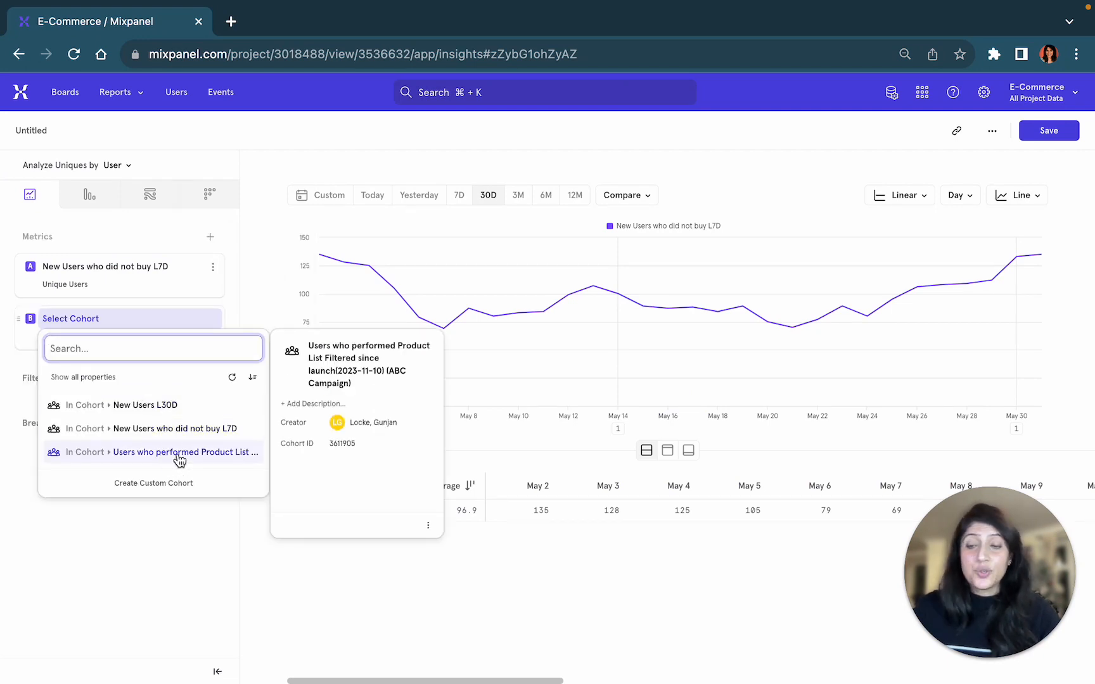
click(146, 405)
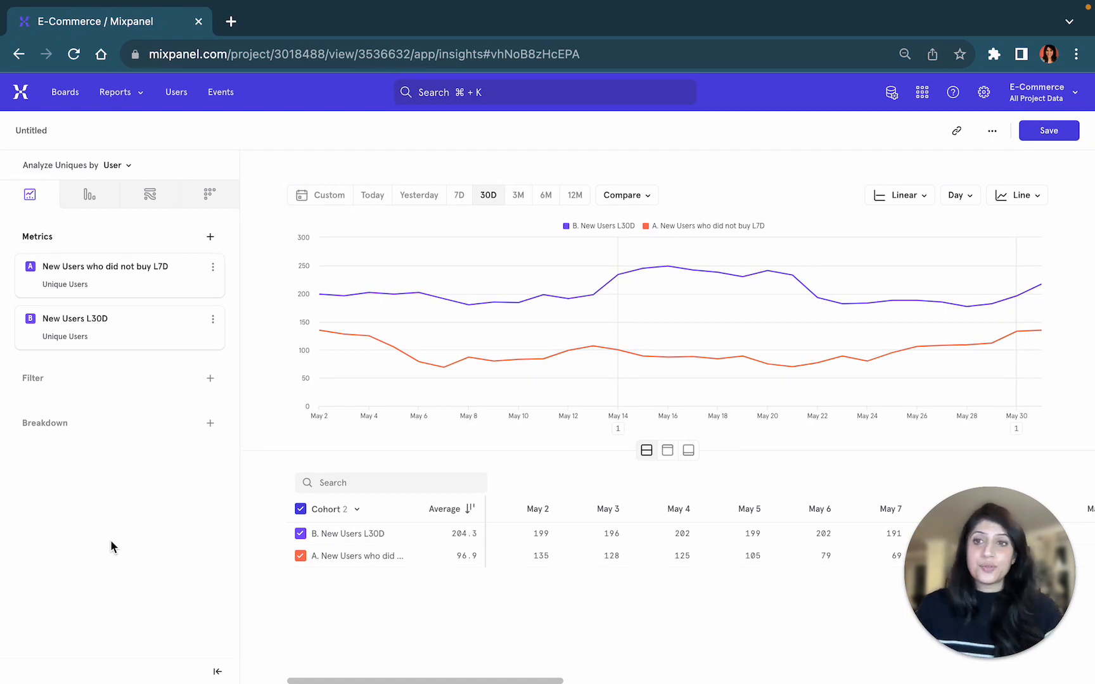
mouse_move(197, 321)
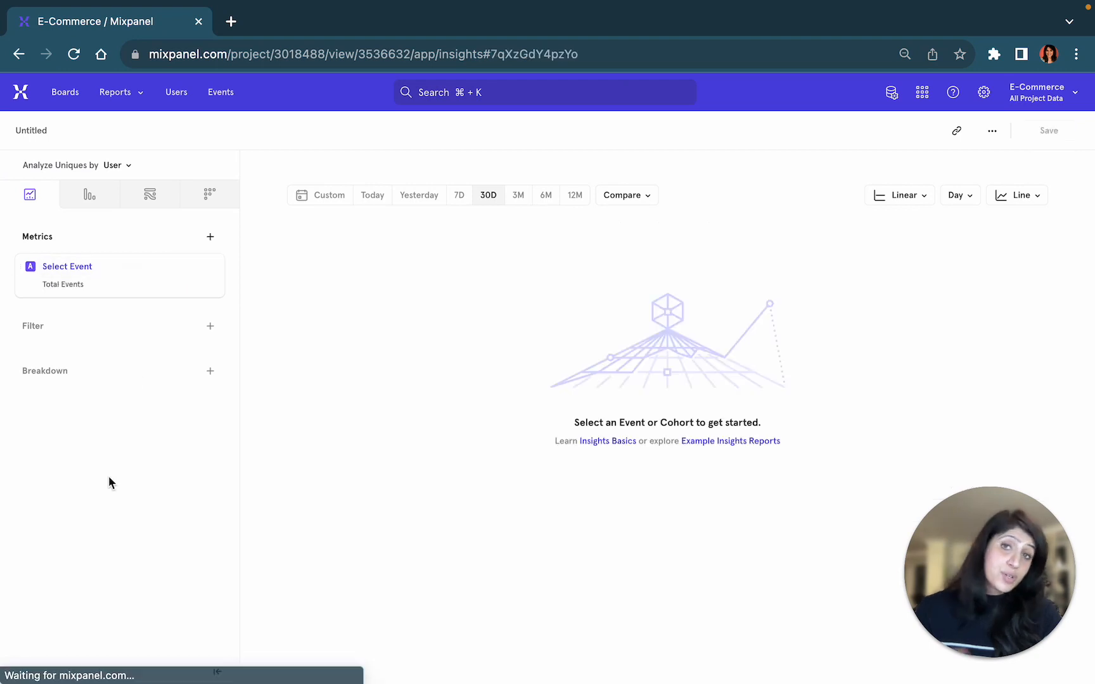
- Measure Purchase Completed and break it down by Payment Method
click(67, 266)
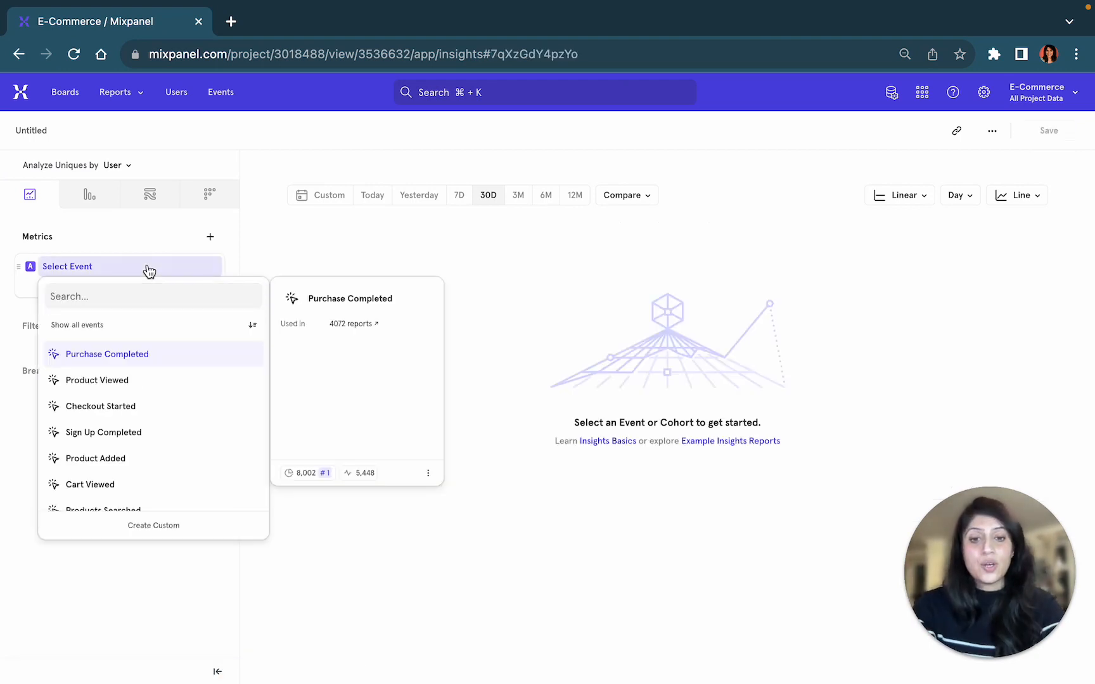
mouse_move(132, 358)
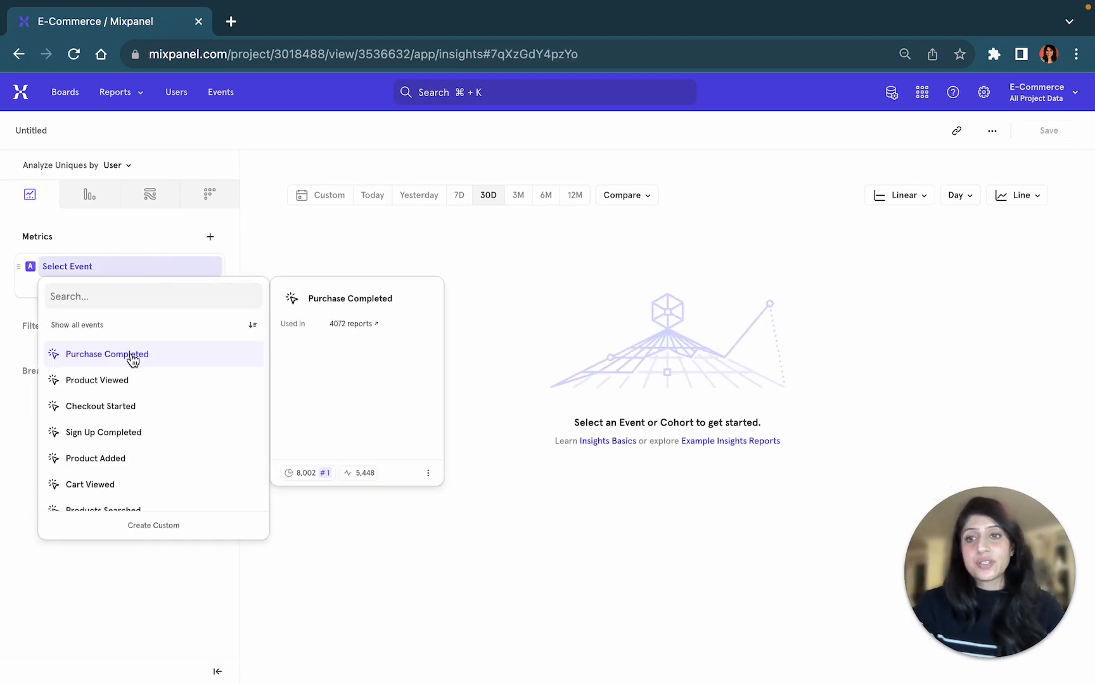
click(105, 355)
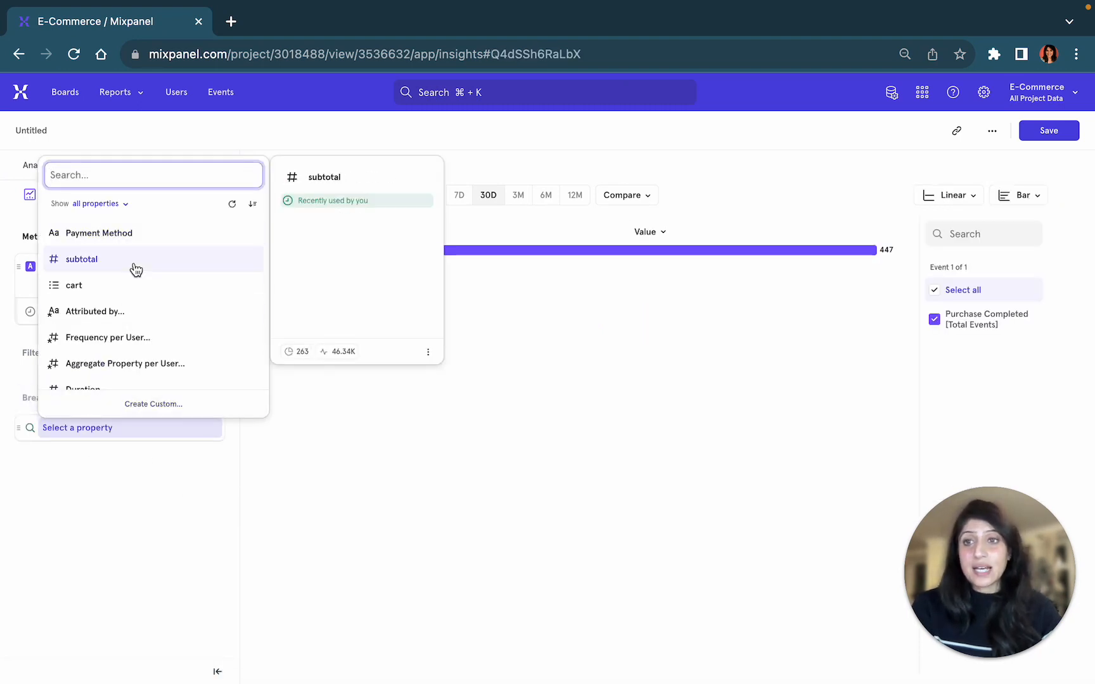
click(99, 232)
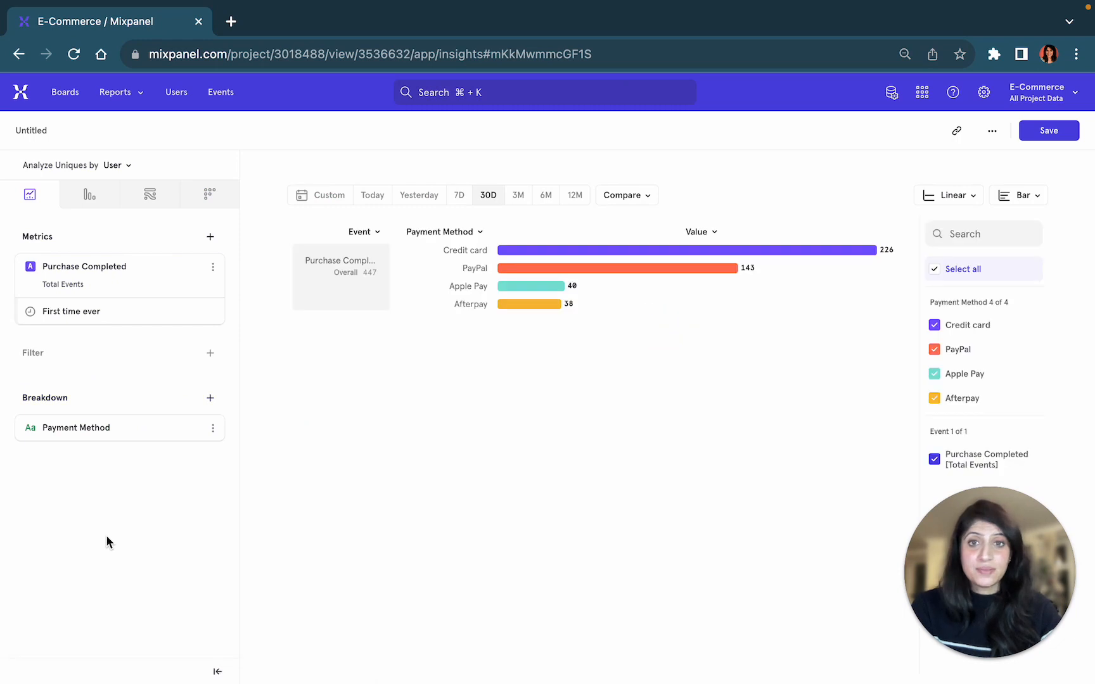
mouse_move(703, 268)
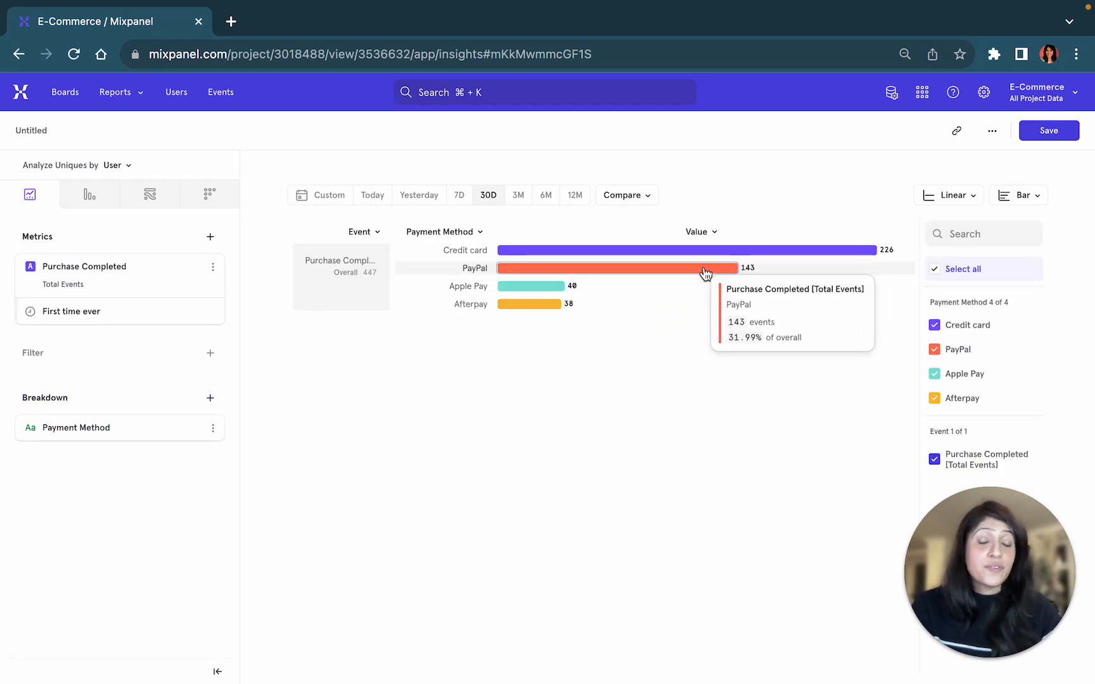
- View the 143 PayPal purchasers and create a cohort from them
click(706, 267)
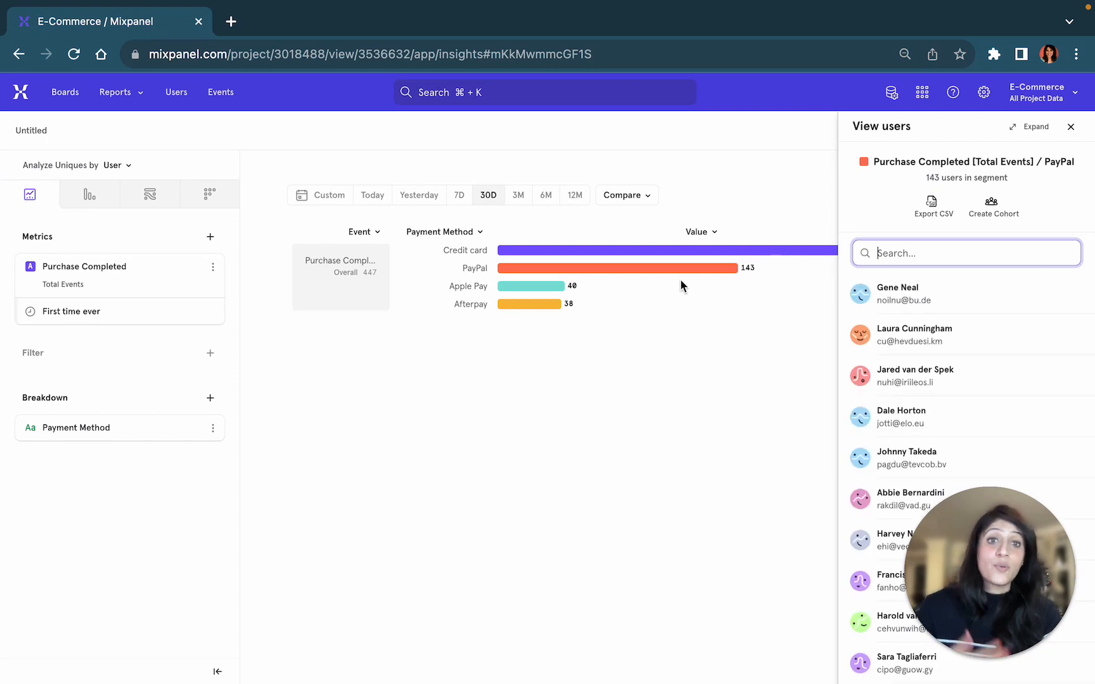
mouse_move(692, 282)
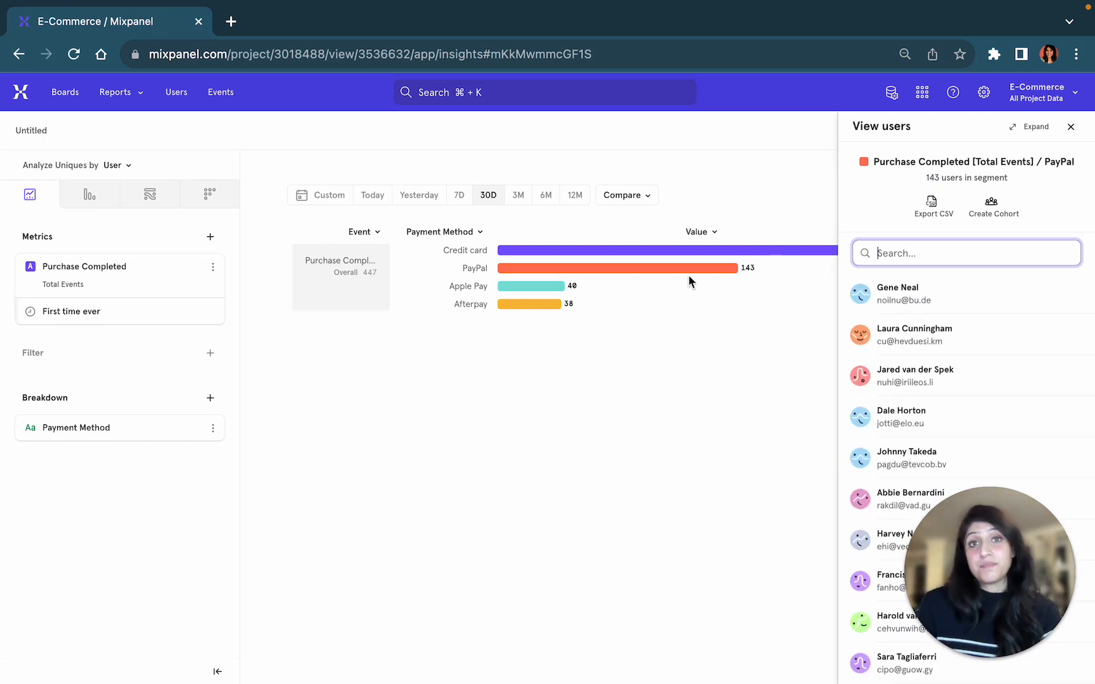
mouse_move(697, 343)
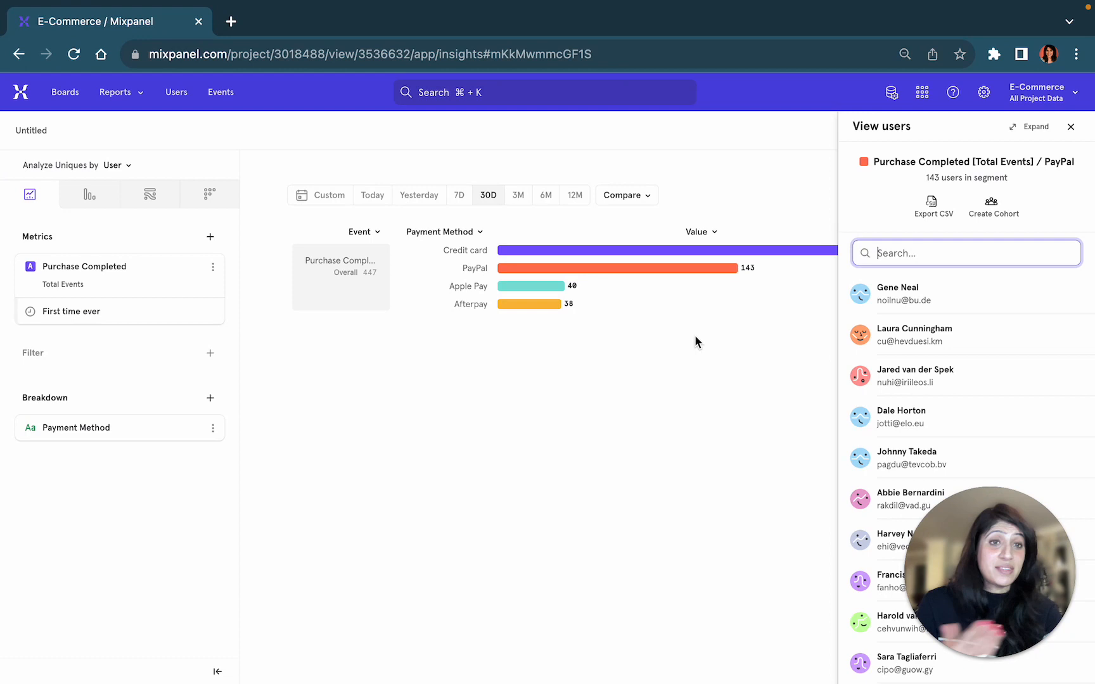
click(993, 207)
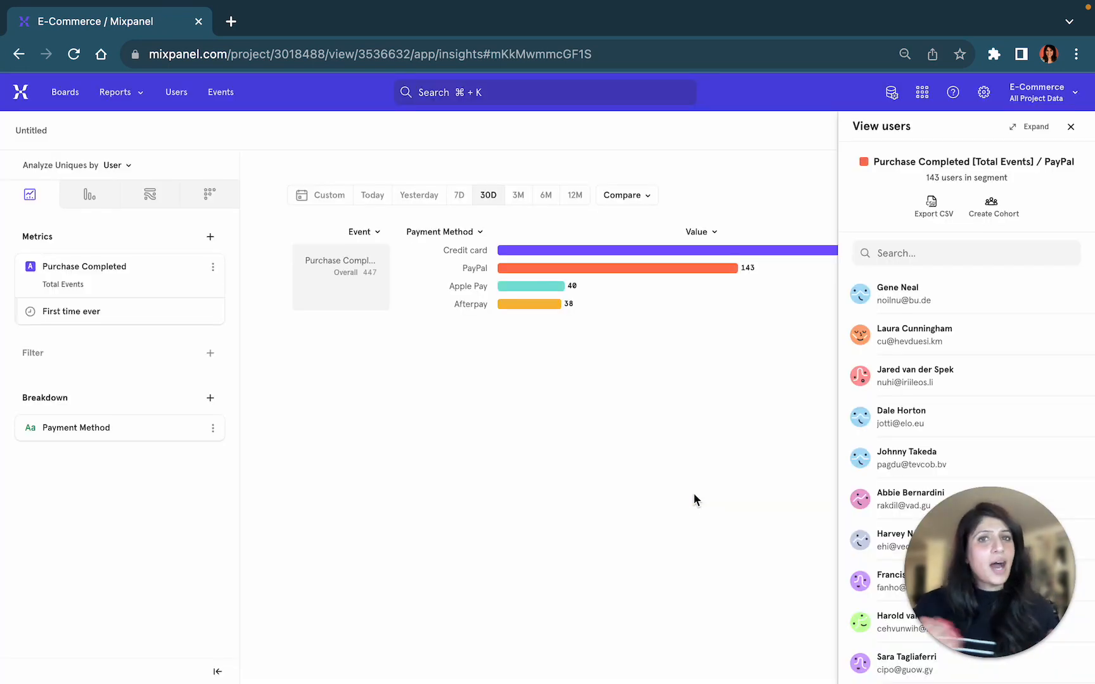
click(993, 206)
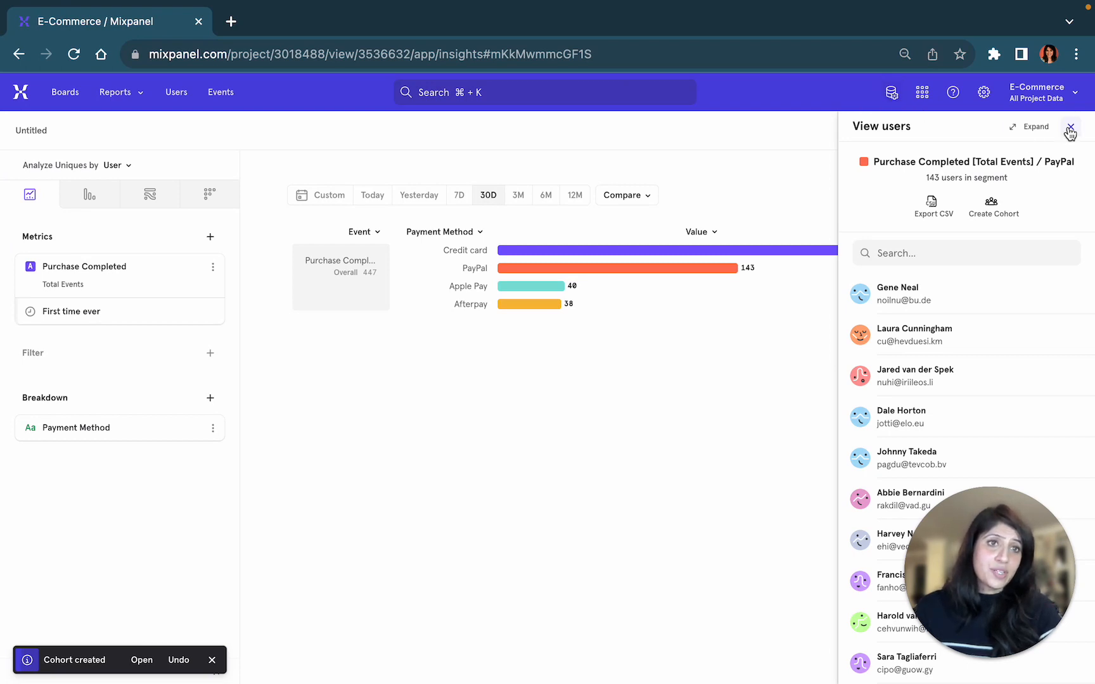
- Close the PayPal users panel and open Data Management > Cohorts, checking the Created By You filter
click(1071, 131)
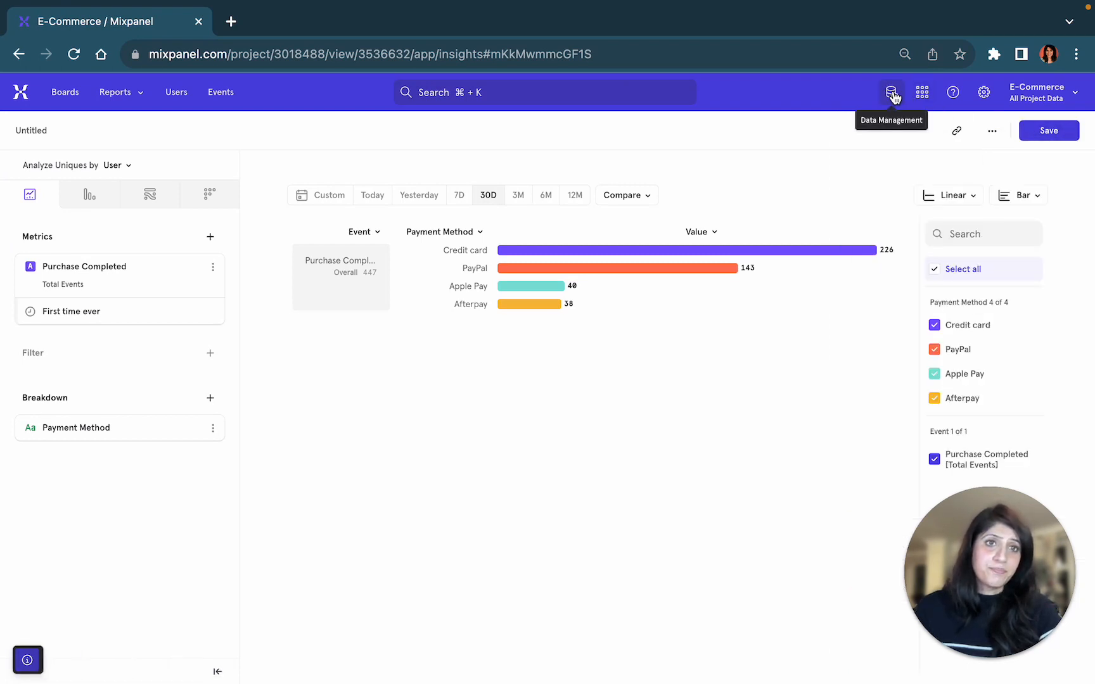
click(892, 92)
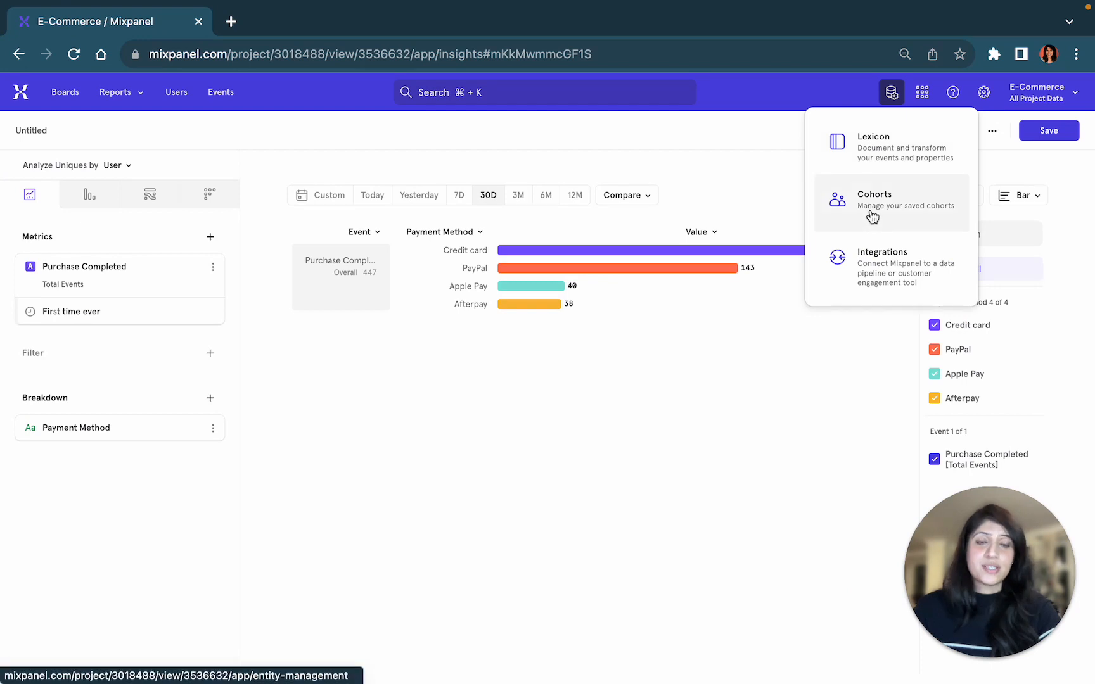
click(890, 203)
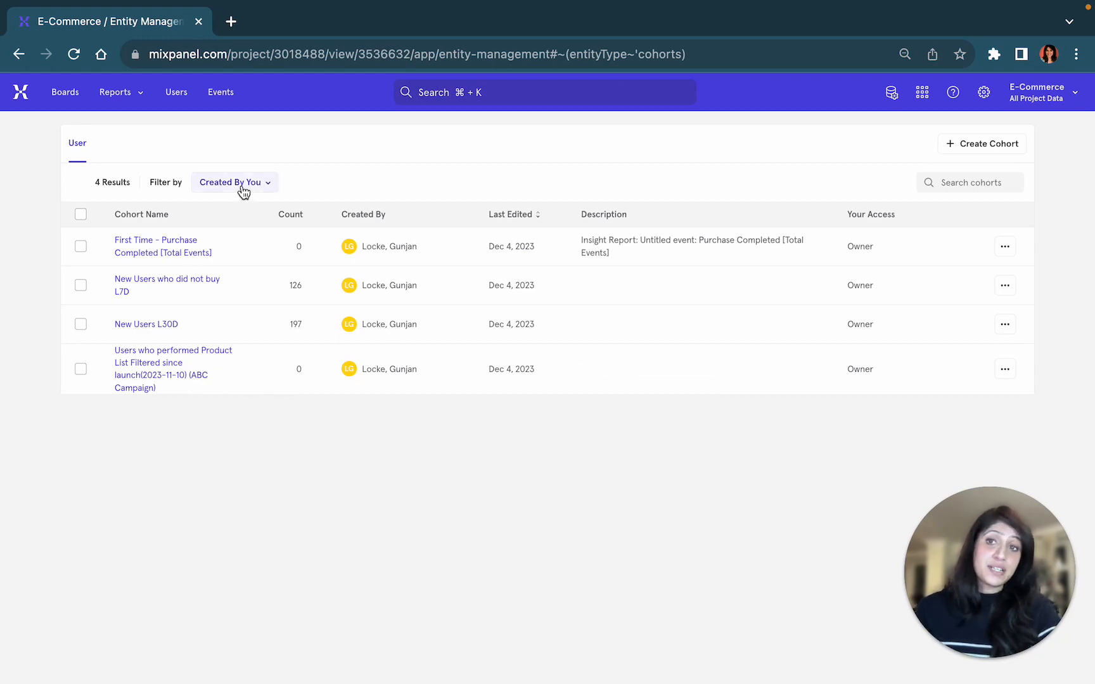
click(234, 183)
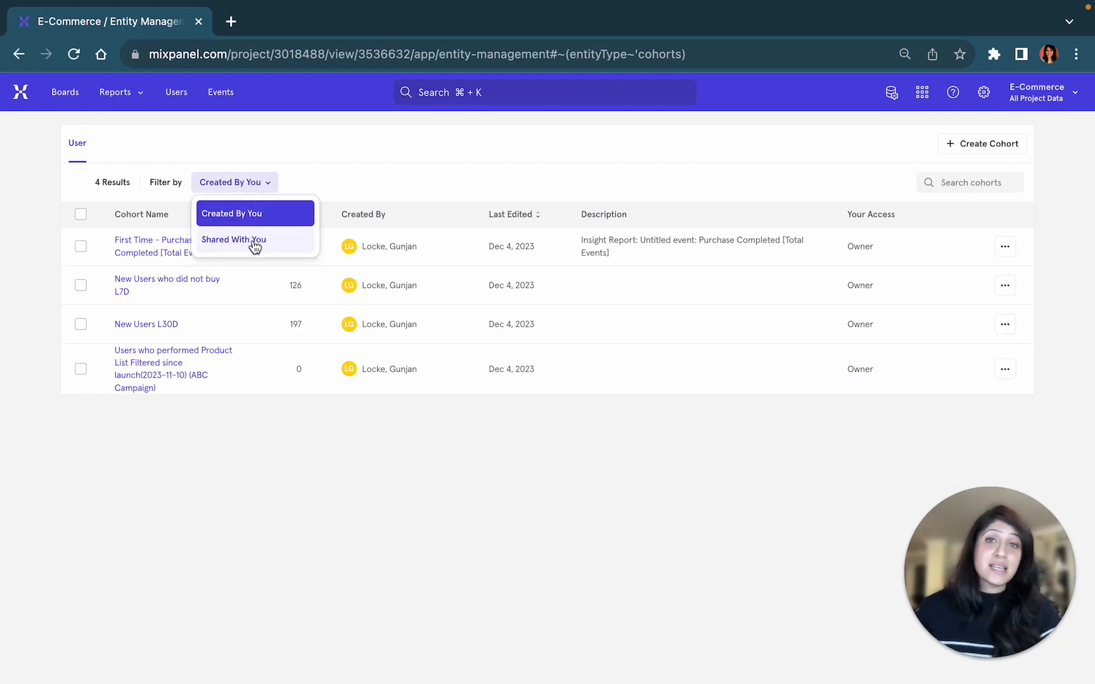
mouse_move(234, 240)
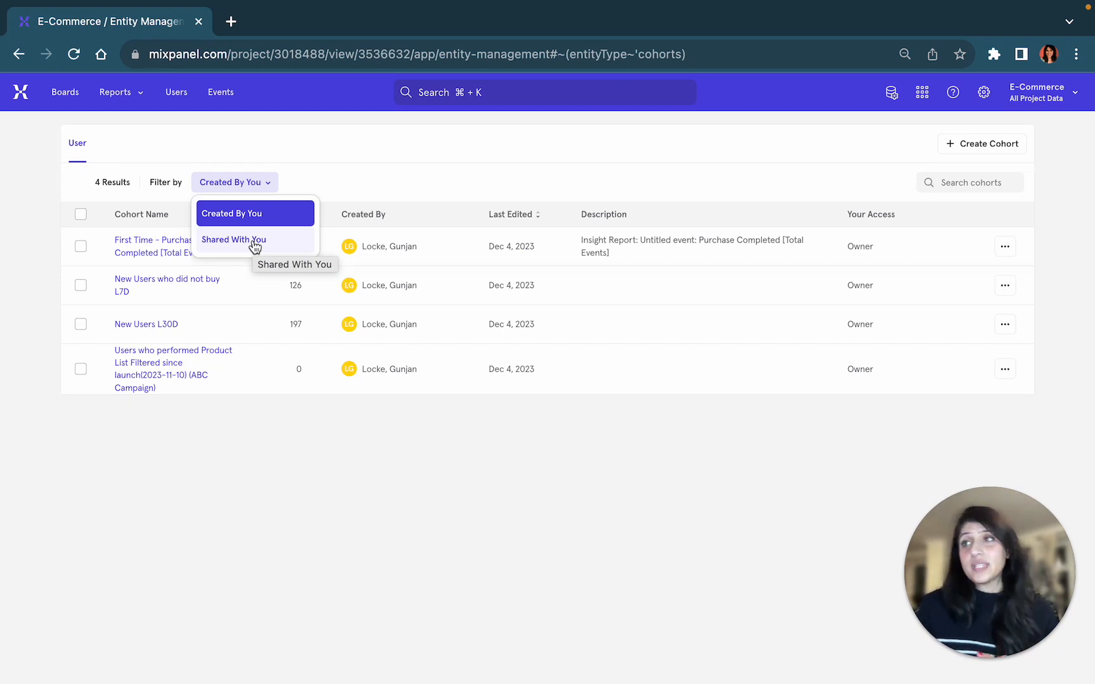
mouse_move(990, 254)
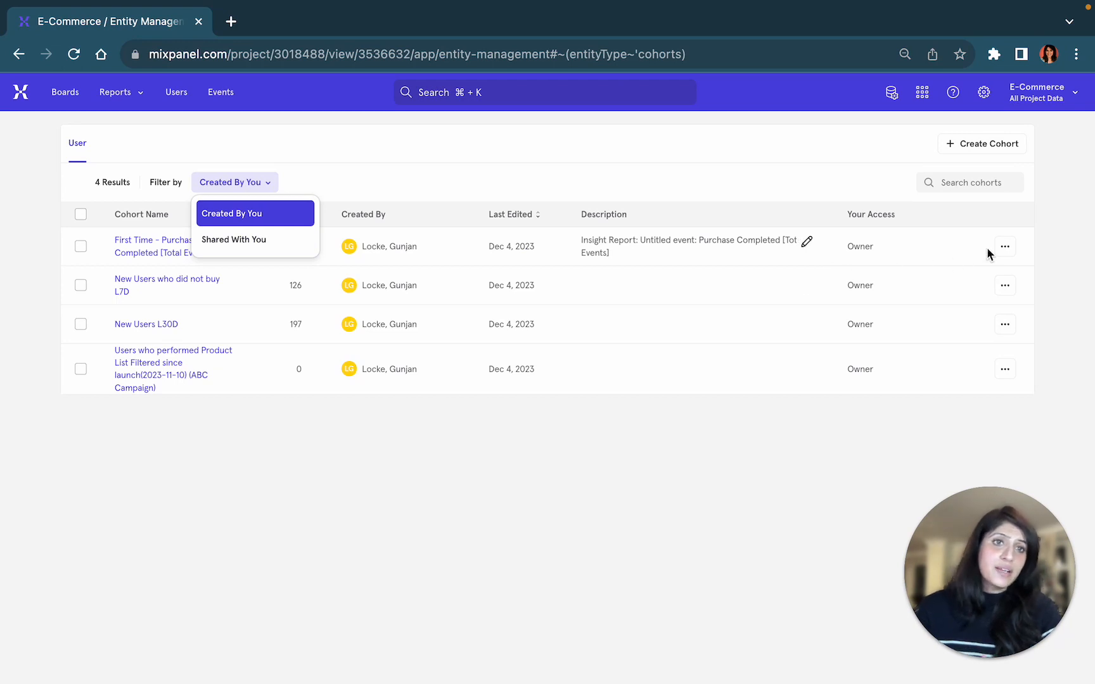
click(1005, 245)
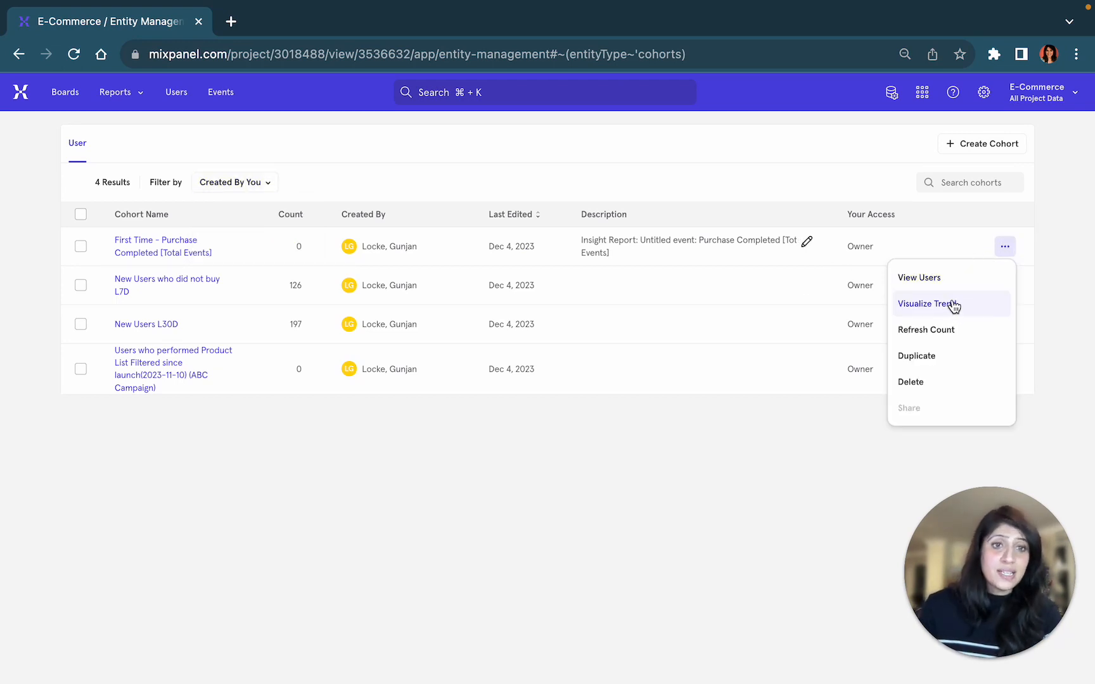
mouse_move(927, 382)
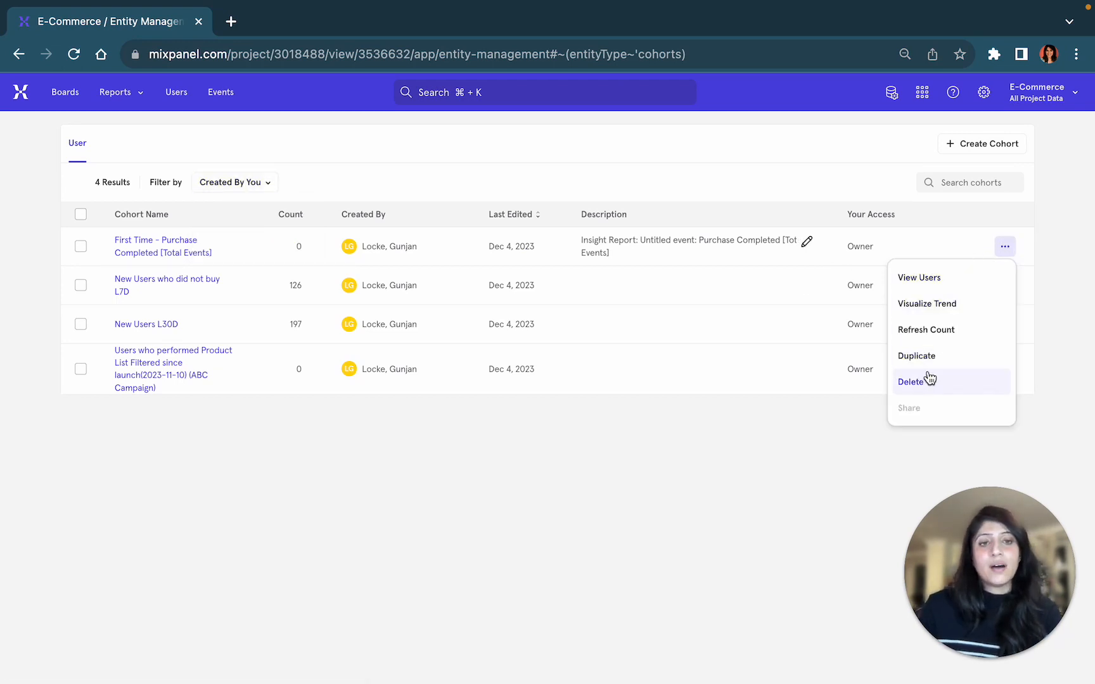